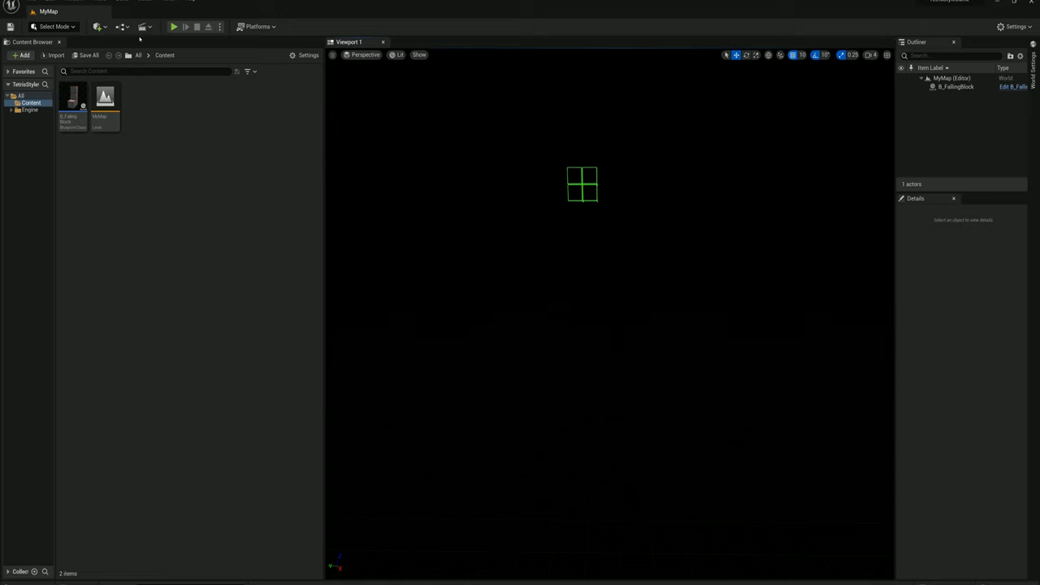
- Add a Cube via Quick Add and scale it into a large flat floor under the block
left_click(98, 26)
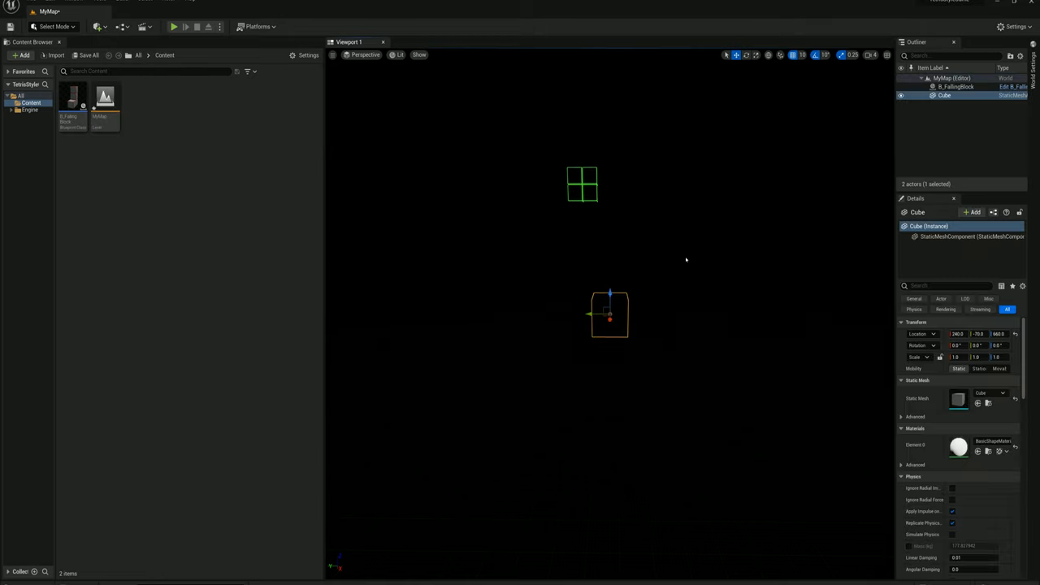
left_click(964, 335)
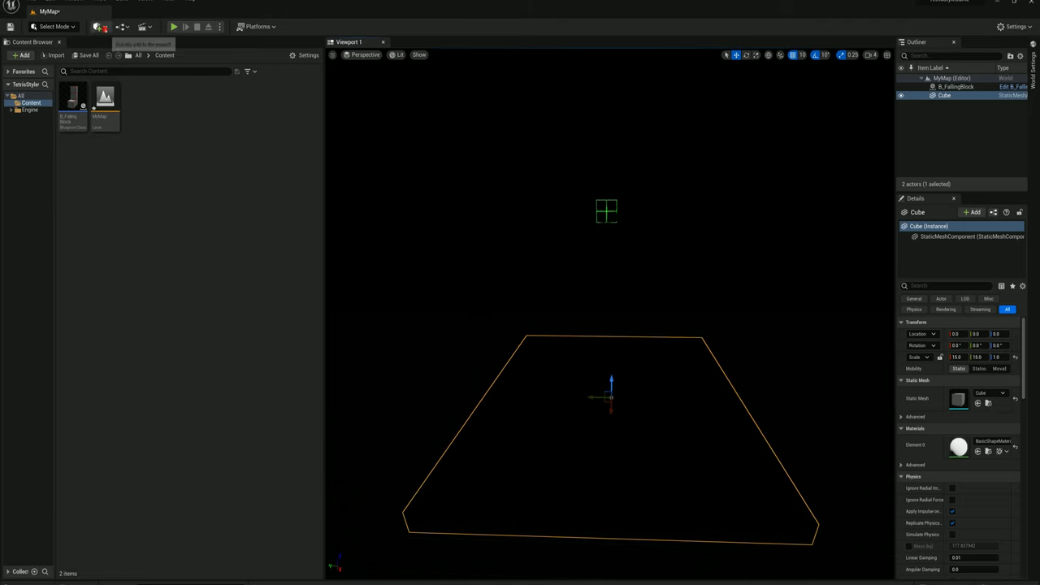
- Add a Directional Light and set its rotation pitch to -90 so it points down
left_click(99, 26)
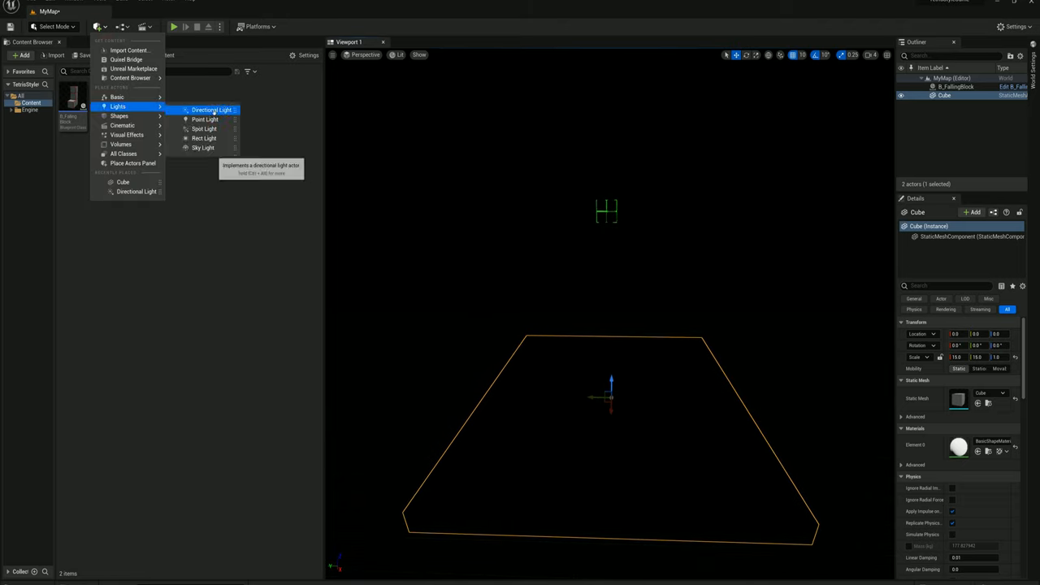
left_click(212, 110)
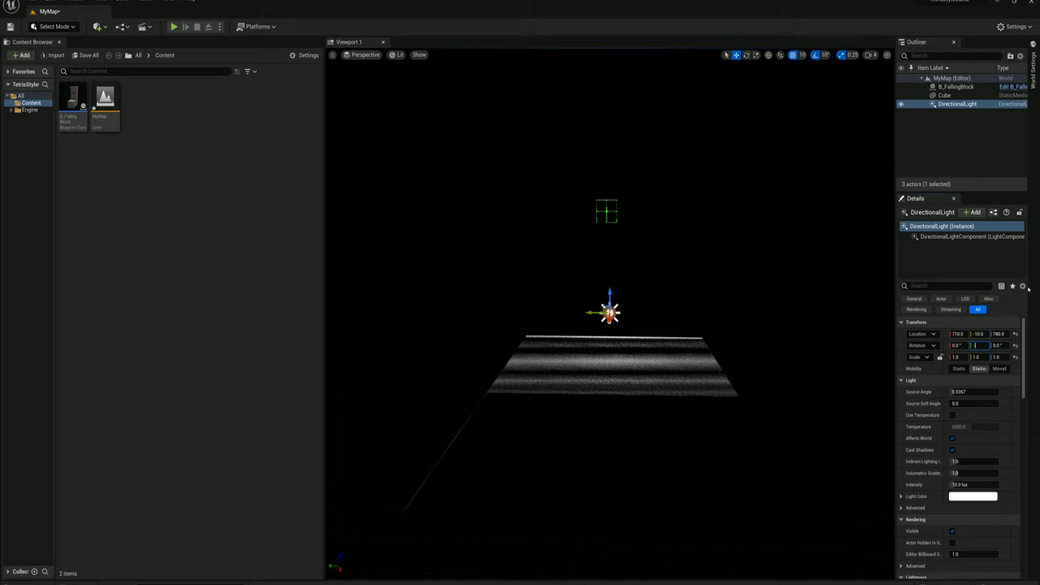
type("-90")
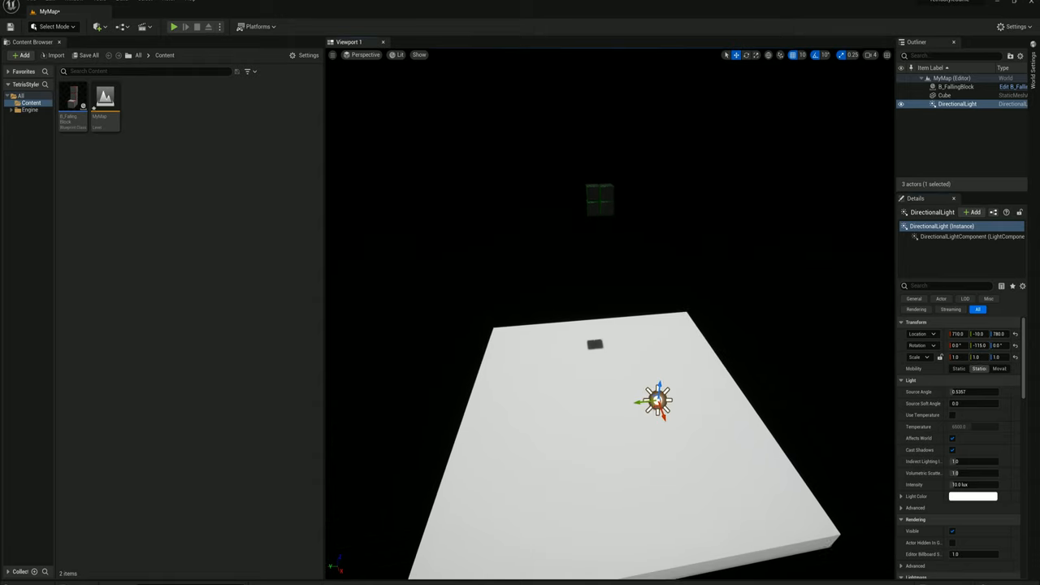
- Select the floor Cube and swap its Element 0 material for a darker grey one
left_click(944, 94)
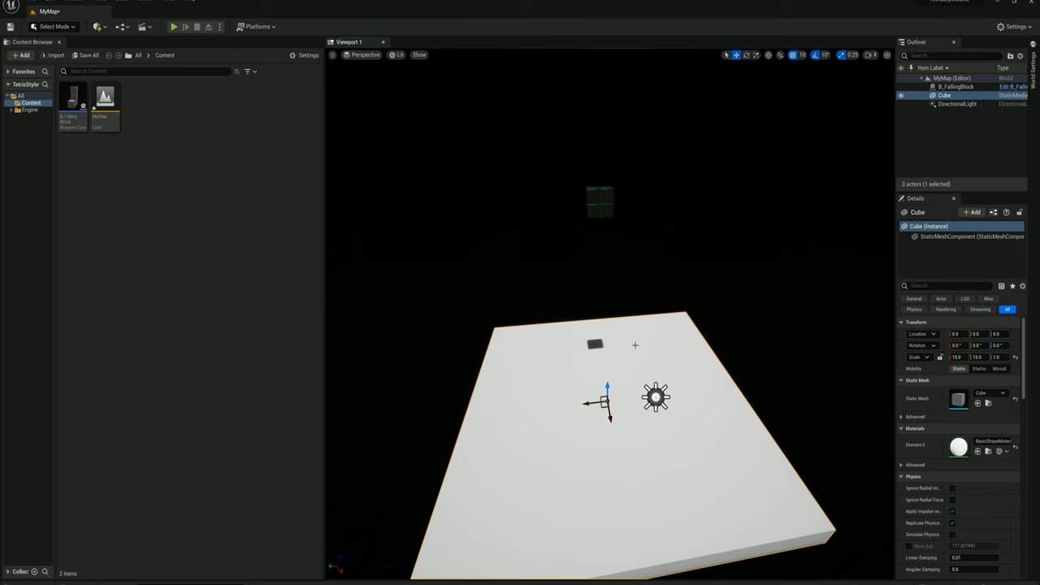
double_click(957, 446)
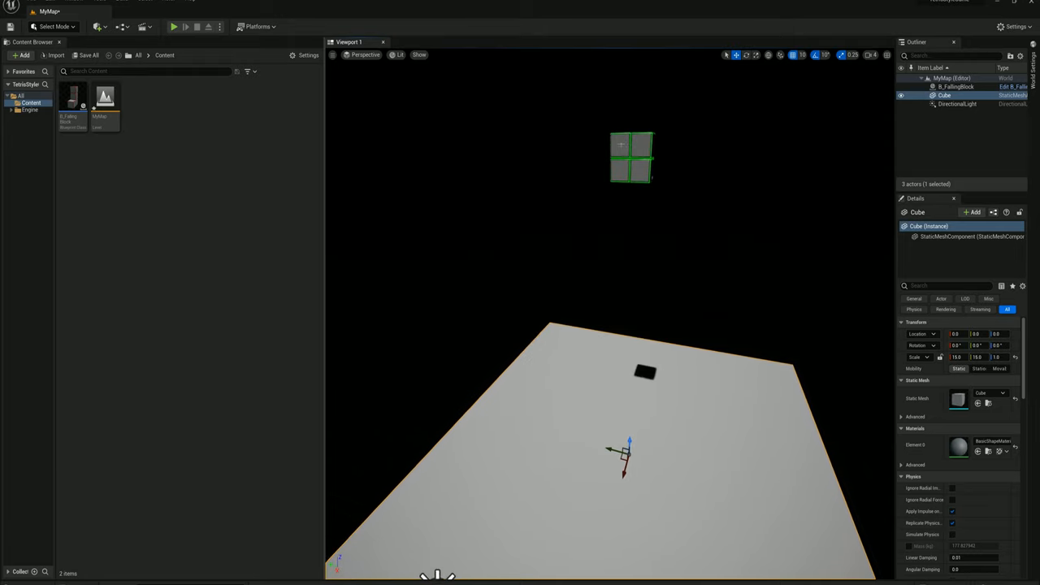
left_click(956, 86)
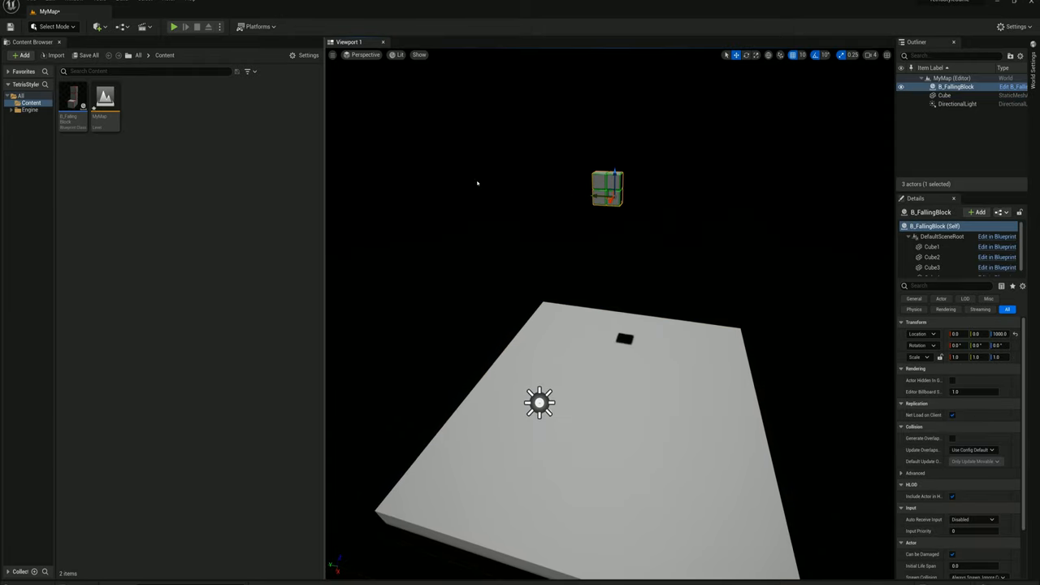
- Open B_FallingBlock and add a Set Timer by Event node after BeginPlay
left_click(71, 97)
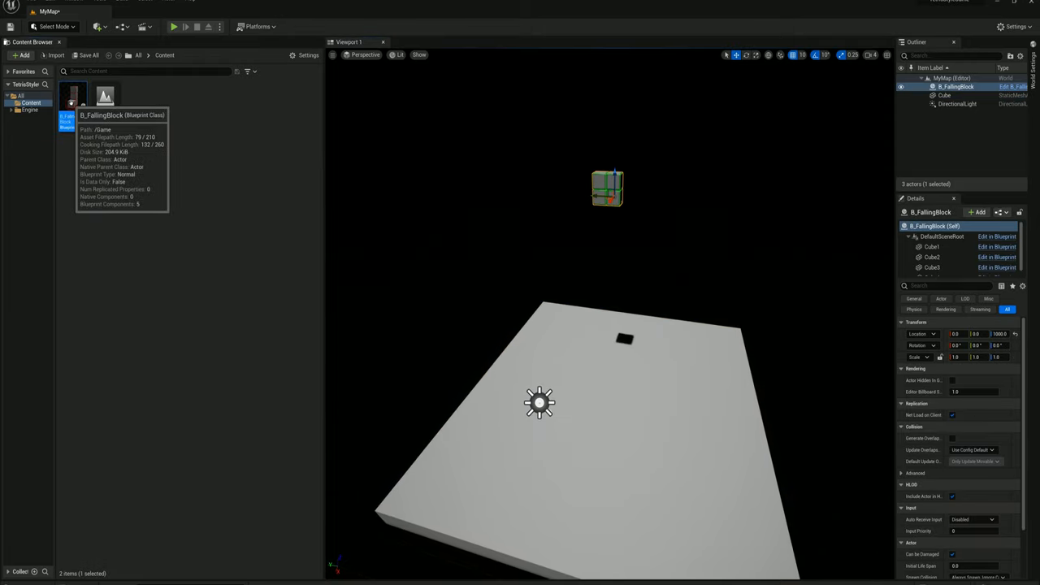
double_click(65, 93)
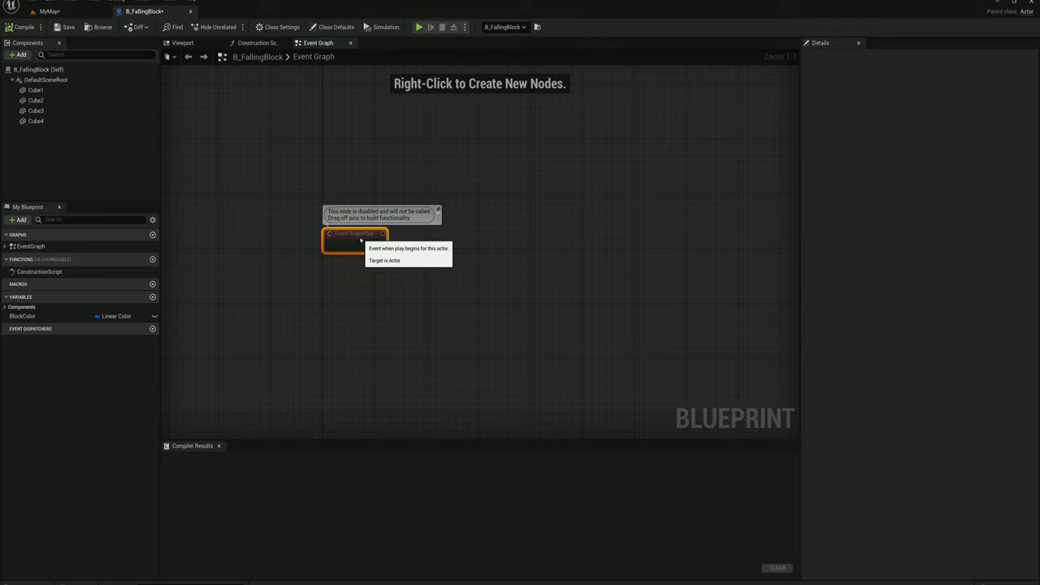
type("sq")
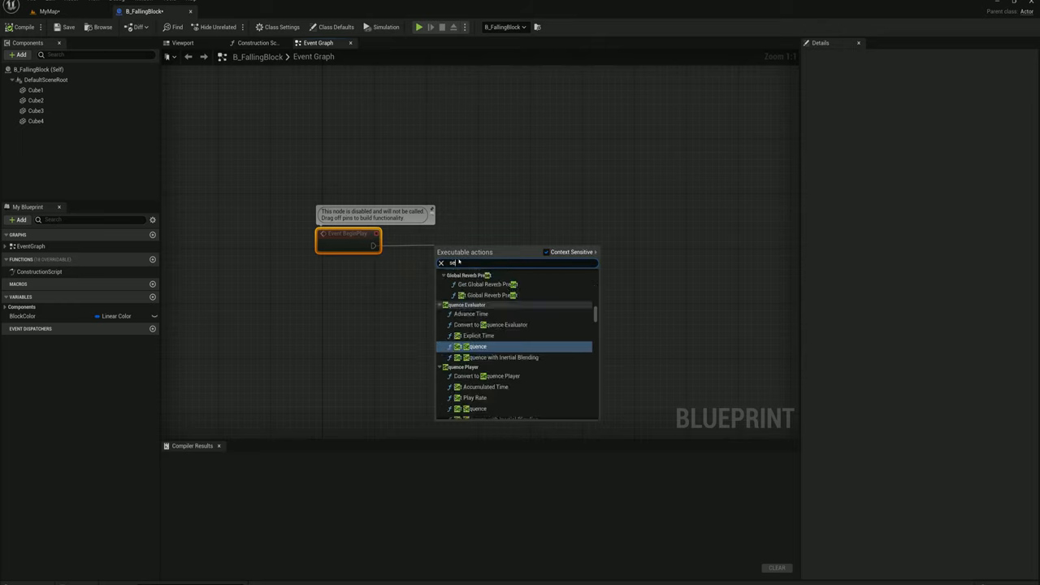
type("set timer")
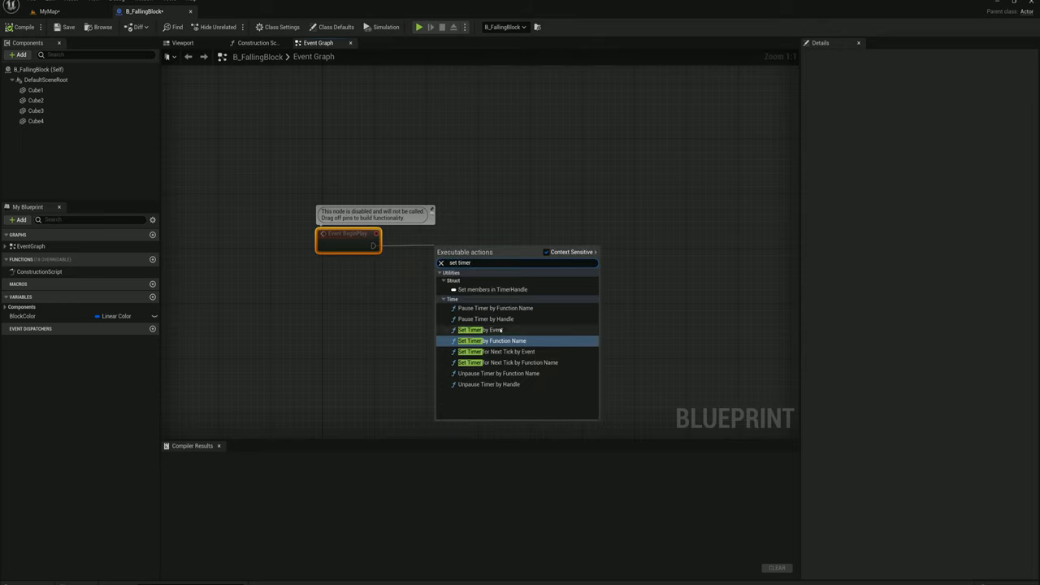
left_click(484, 328)
type("custom")
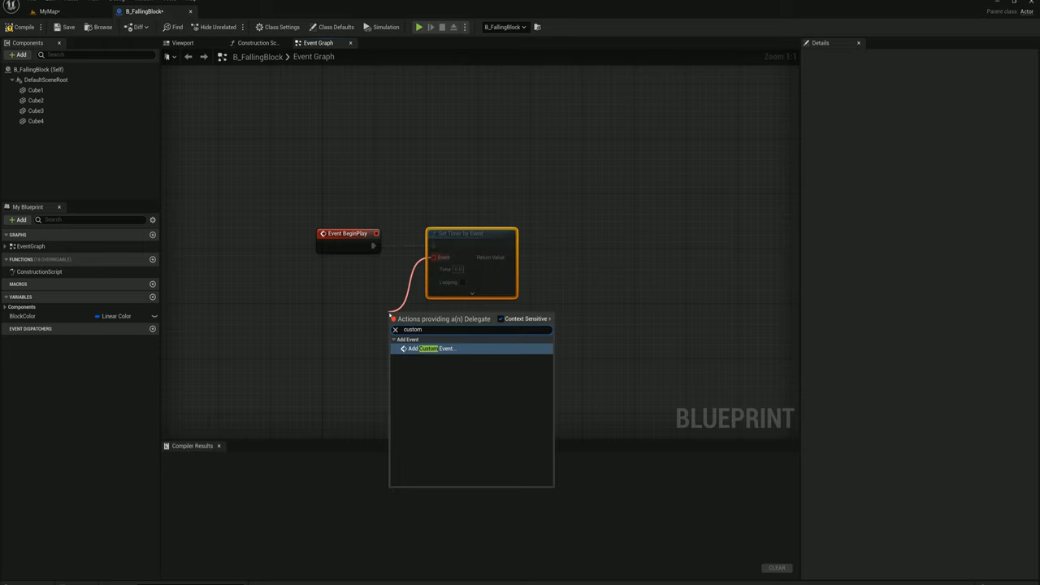
- Create custom event DropBlock and promote the timer's Time to a float DropSpeed
left_click(433, 348)
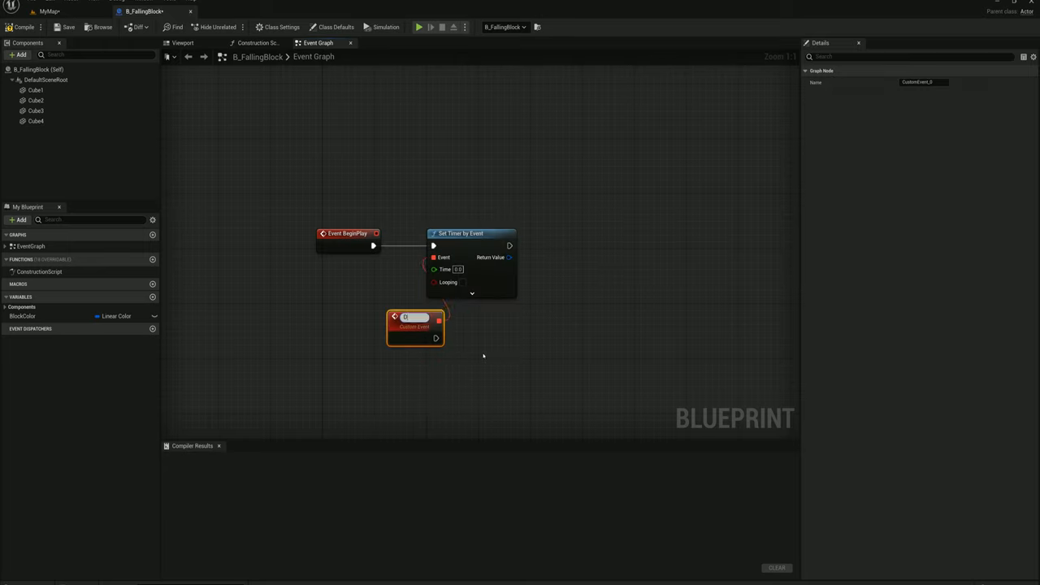
type("DropBlock")
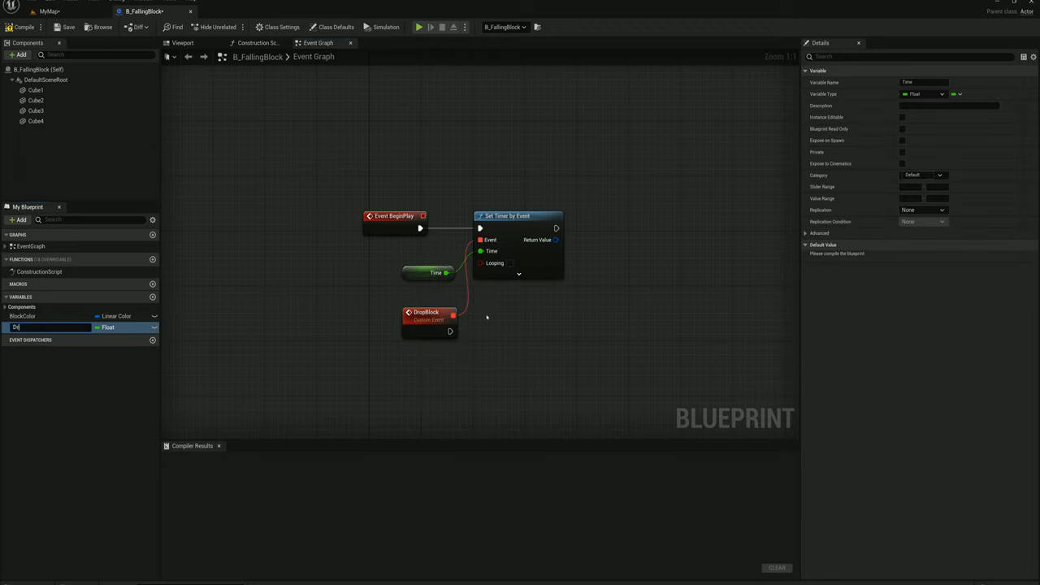
type("DropSpeed")
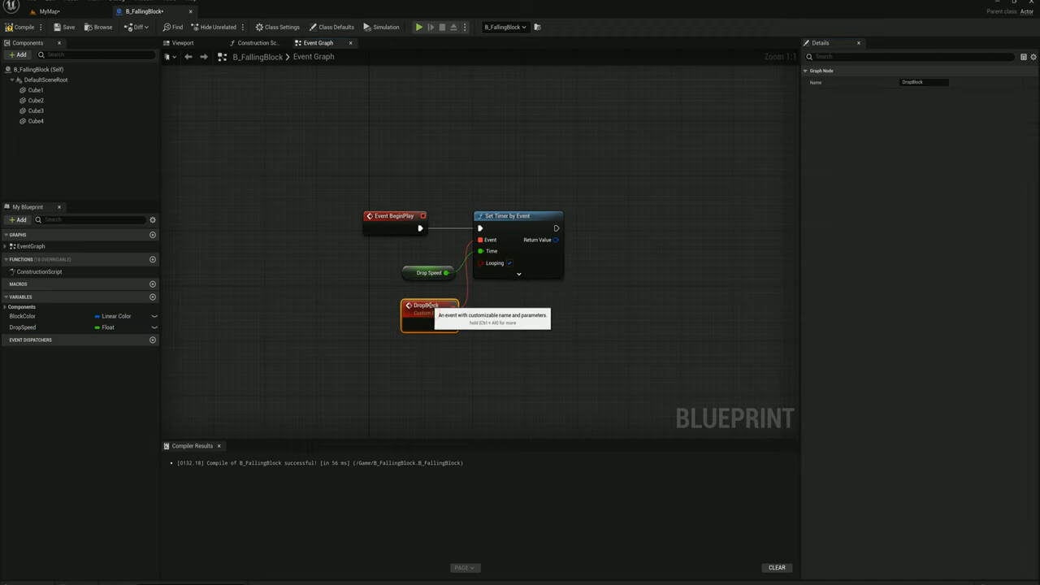
- Promote the timer's Return Value to a variable named BlockDroppingTimer
left_click_drag(556, 239, 616, 236)
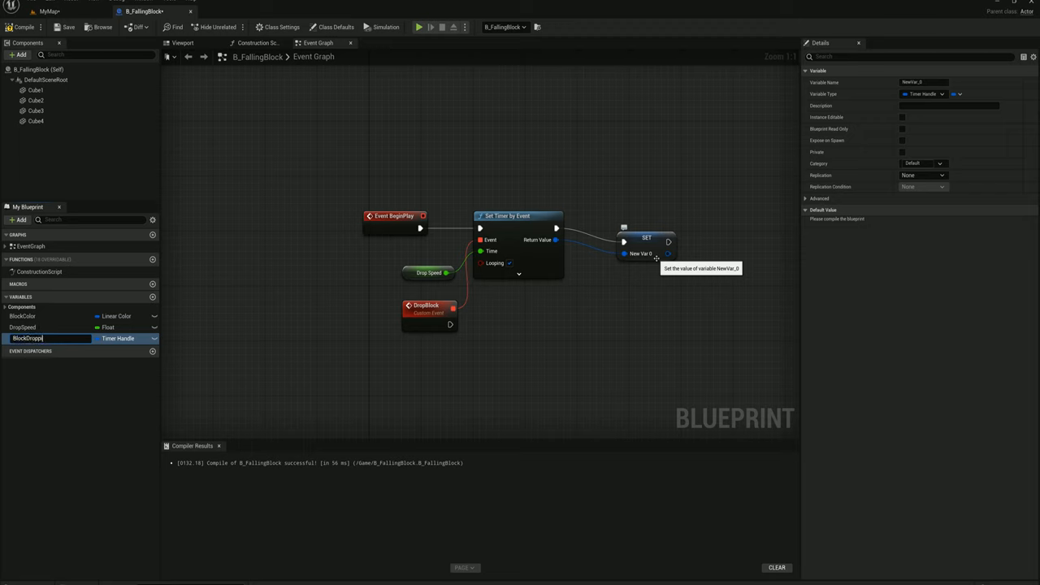
type("BlockDroppingTimer")
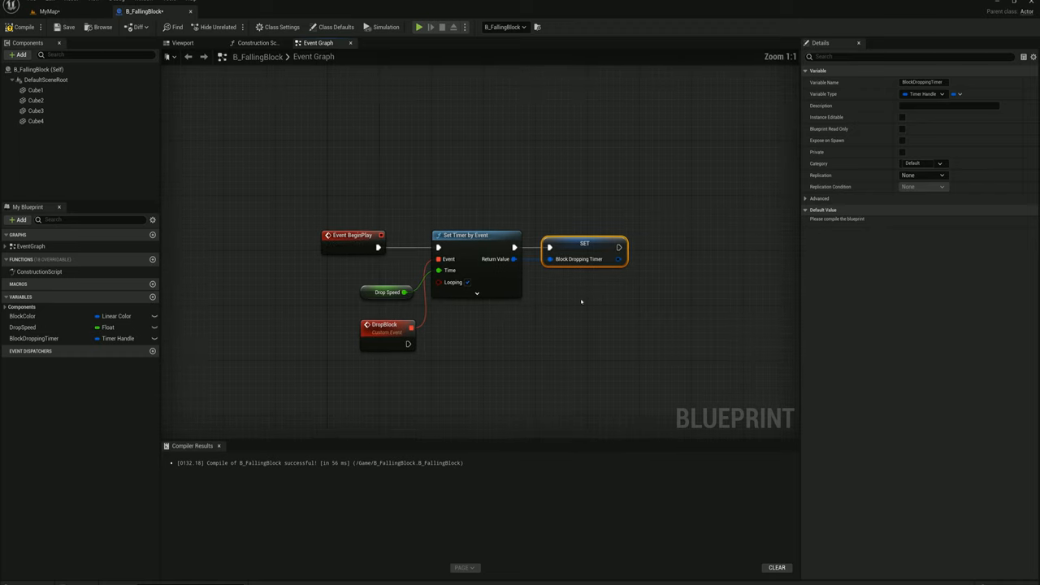
mouse_move(419, 335)
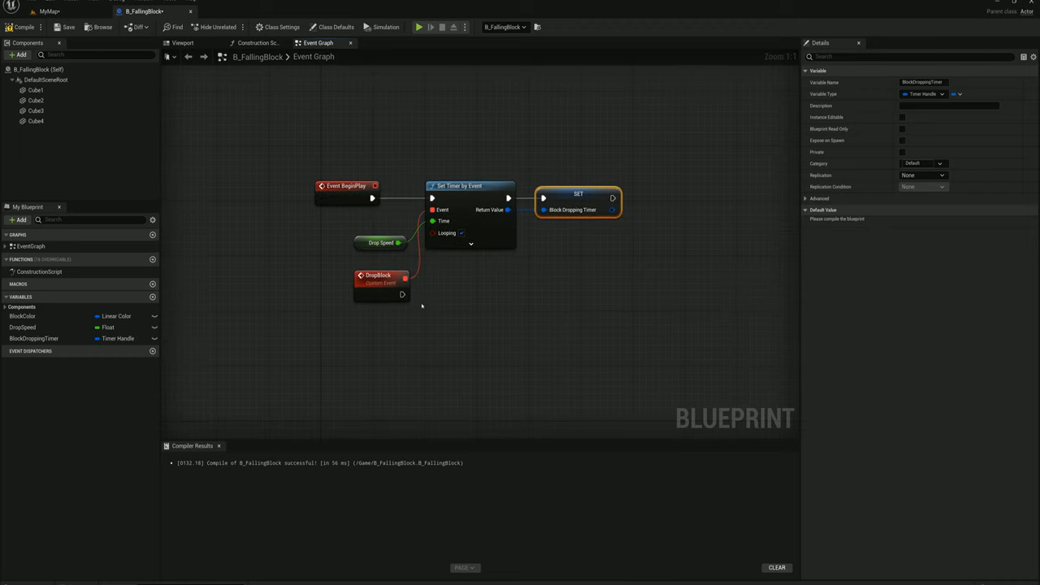
- Add Boolean shouldDrop? and wire DropBlock into a SET node for it
left_click_drag(403, 294, 422, 305)
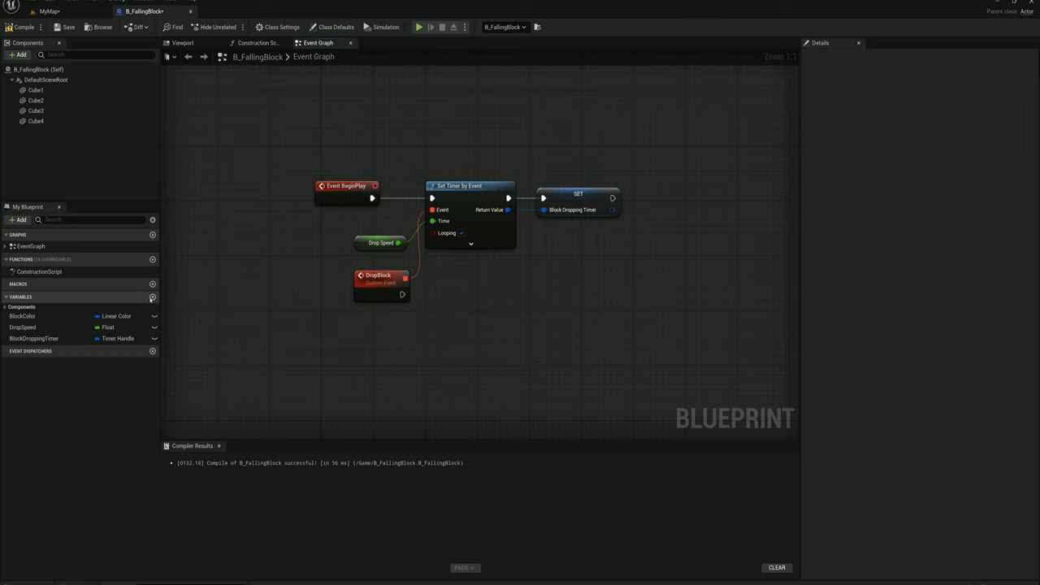
type("shoul")
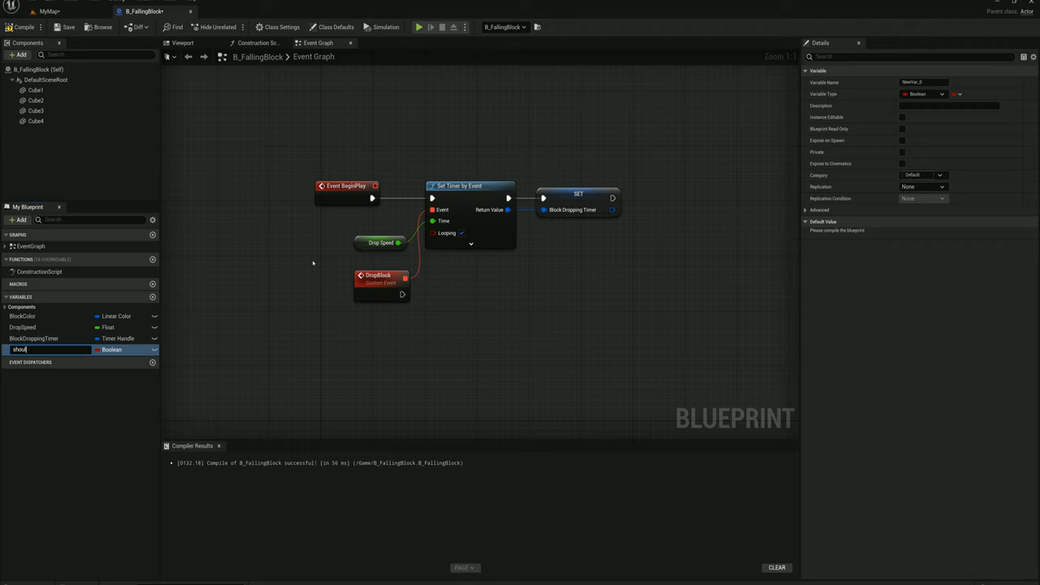
type("shouldDrop?")
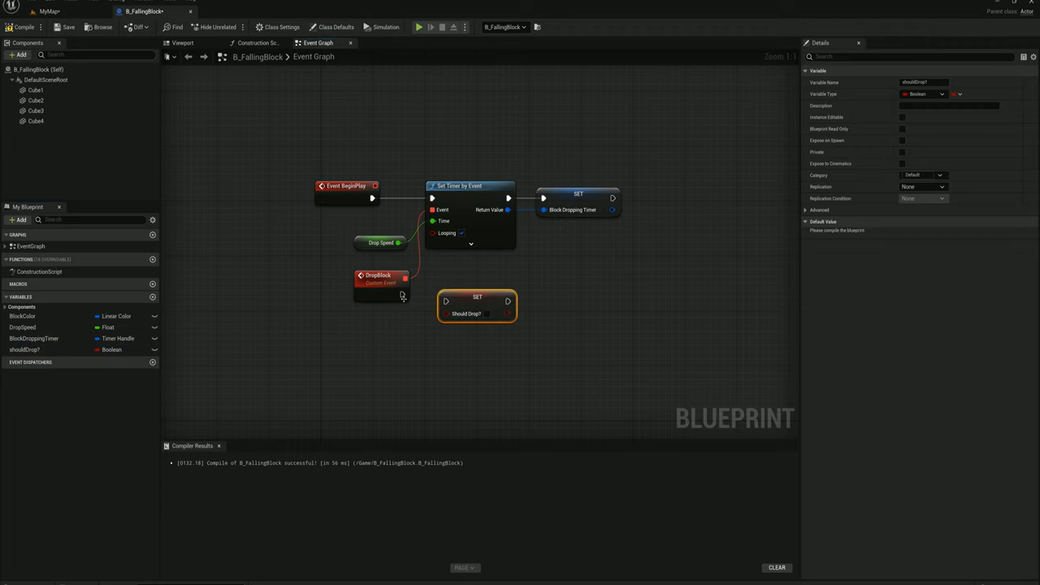
left_click_drag(478, 305, 465, 299)
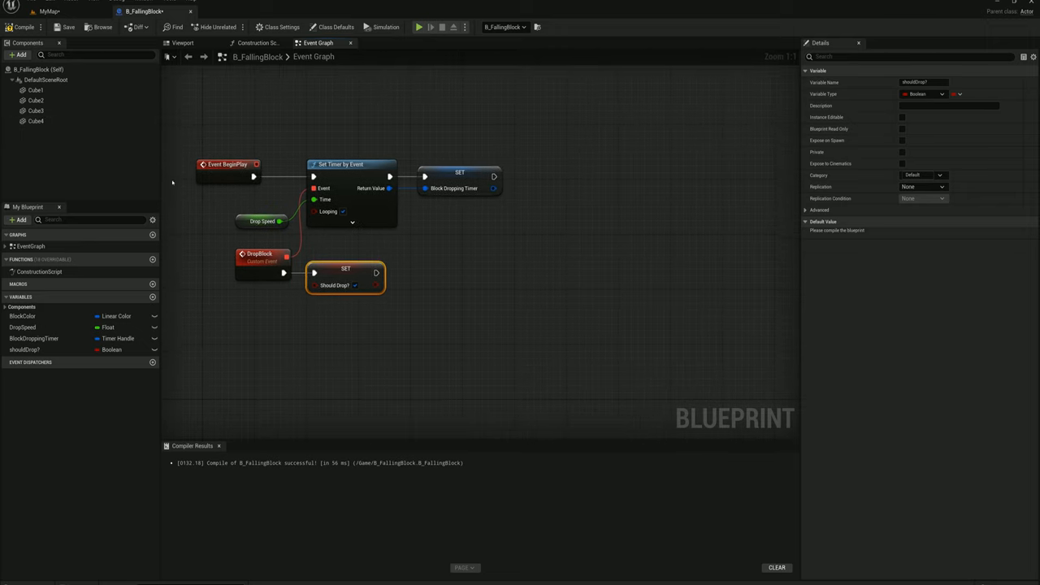
- Get the Default Scene Root's child components and loop over them with For Each Loop
left_click(46, 80)
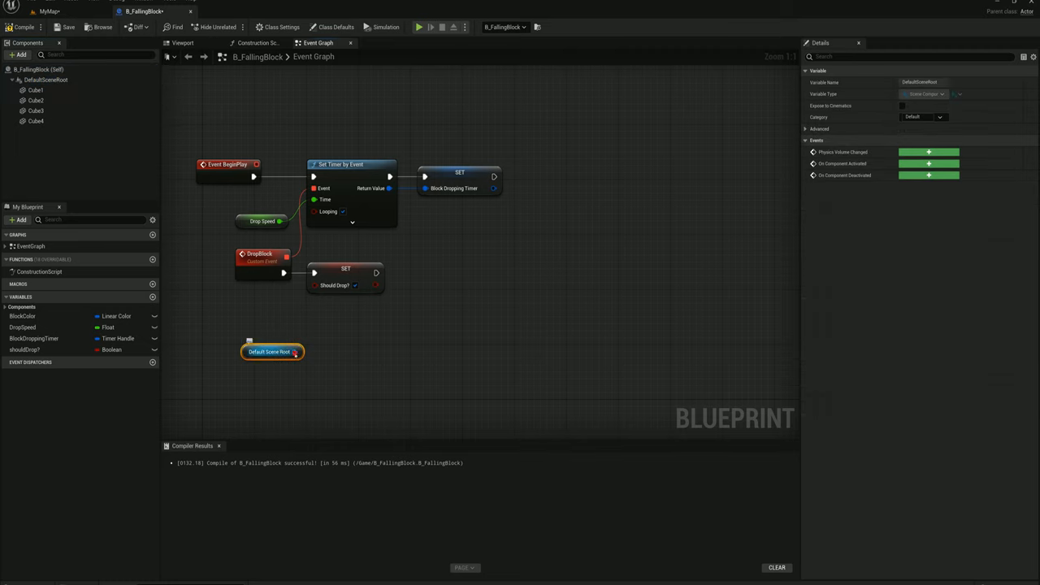
left_click_drag(296, 351, 333, 351)
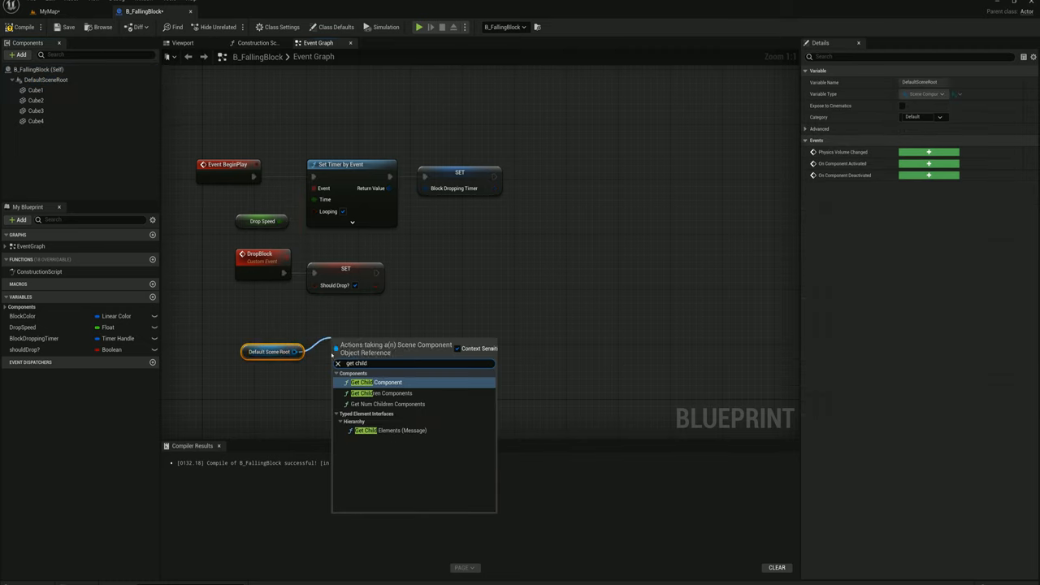
left_click(389, 403)
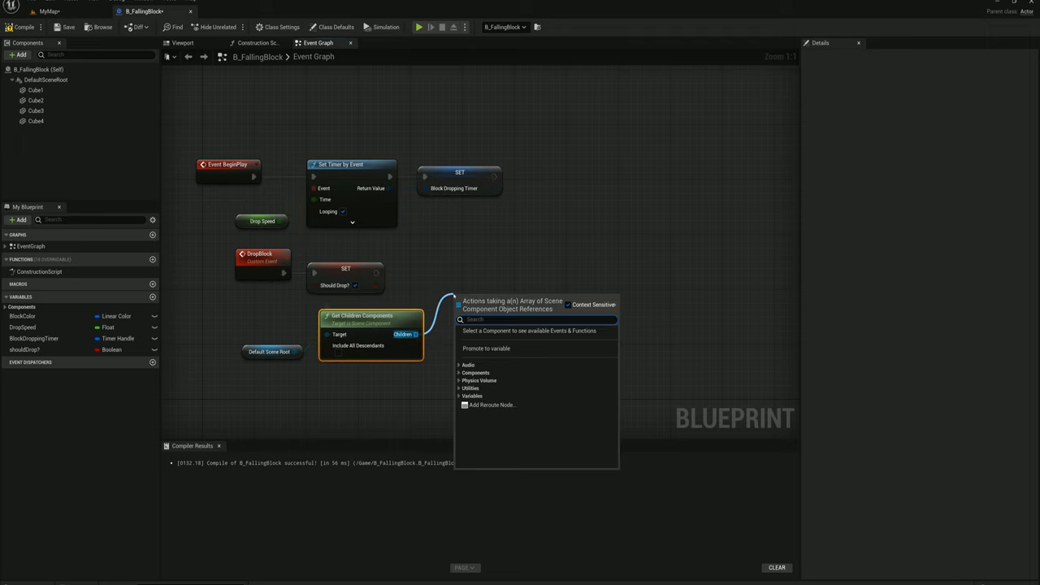
type("for each")
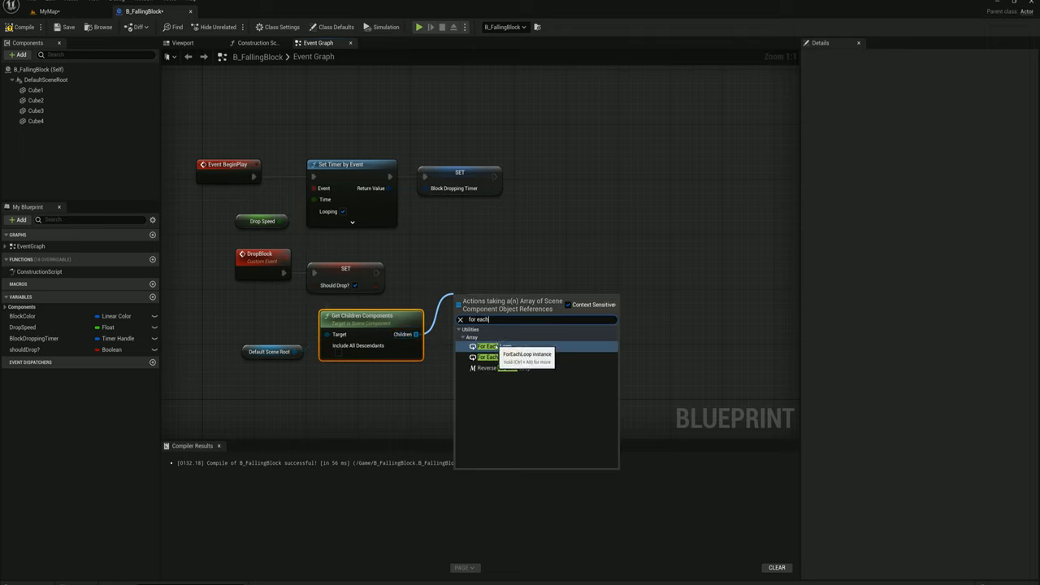
left_click(486, 348)
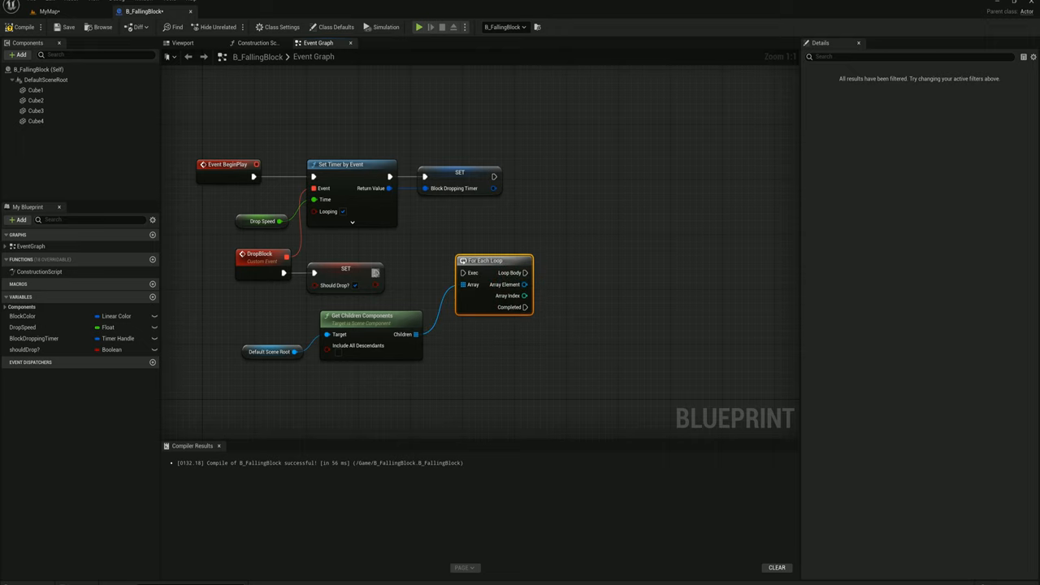
- From the Loop Body pin, search the action menu for 'line trace for'
left_click_drag(375, 273, 464, 273)
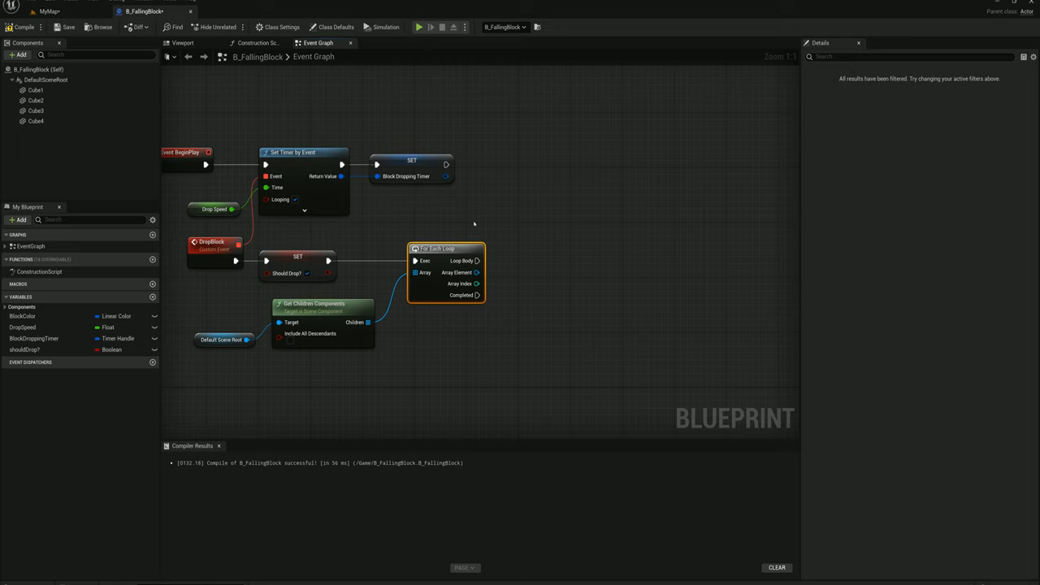
left_click_drag(478, 260, 561, 260)
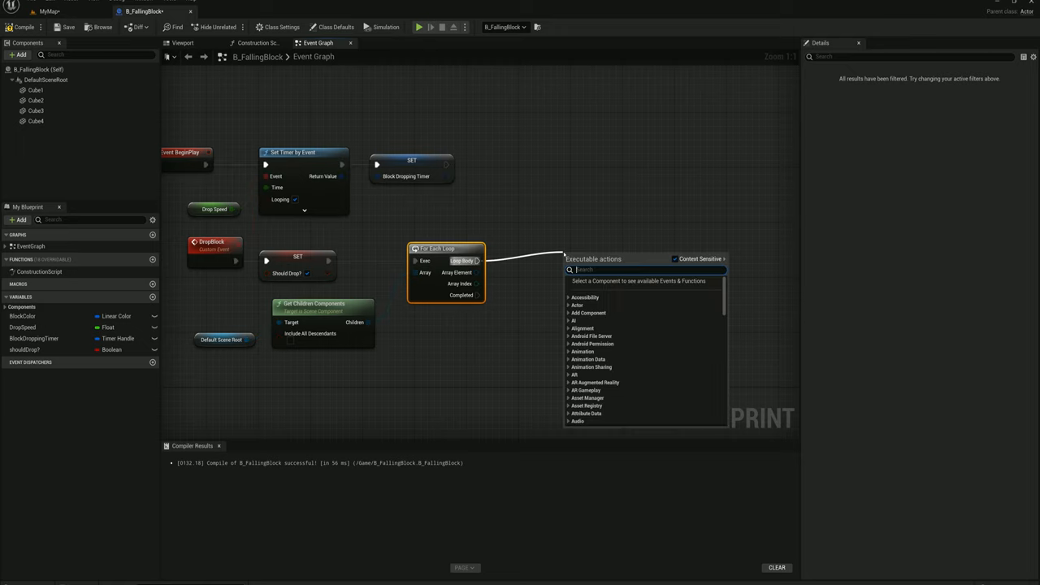
type("line trace for")
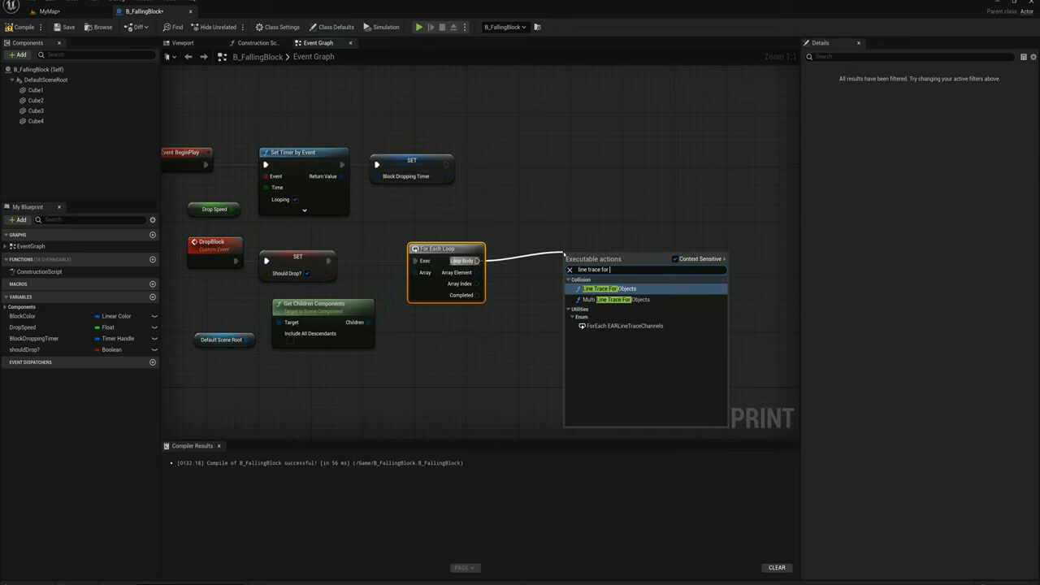
- Add Line Trace For Objects fed by each Array Element's Get World Location
left_click(611, 289)
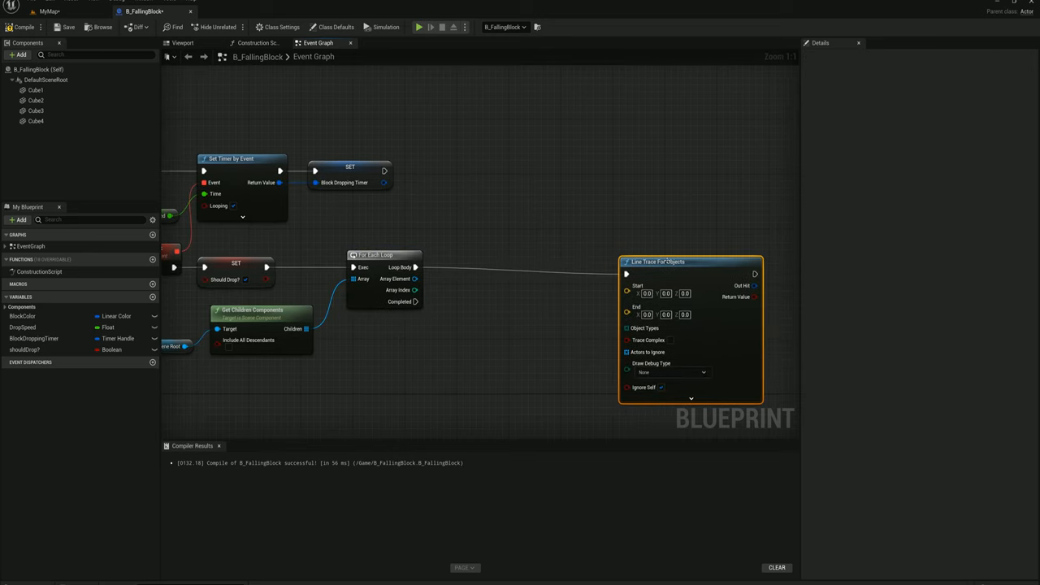
left_click_drag(657, 262, 738, 253)
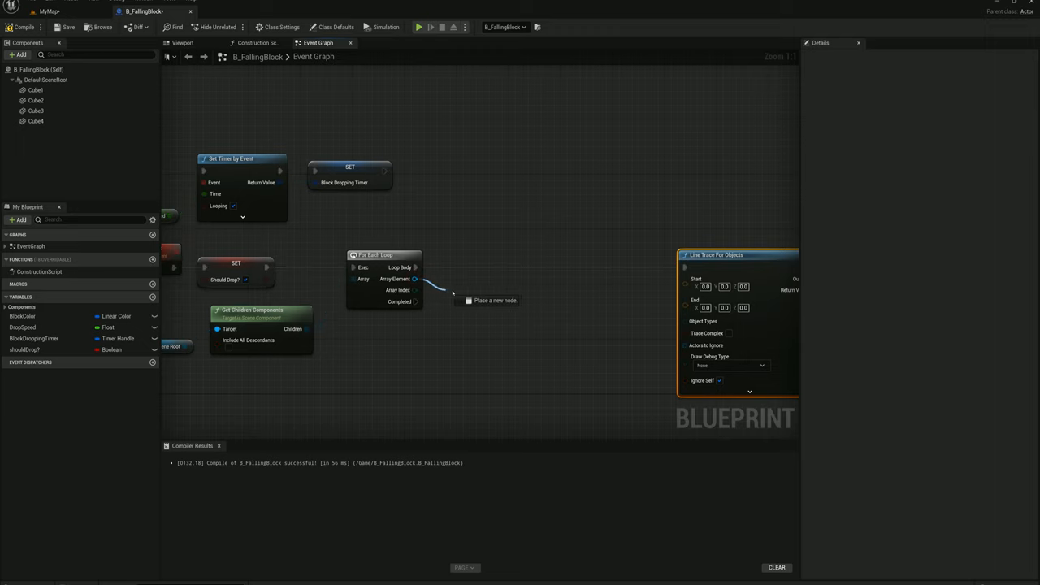
type("get world")
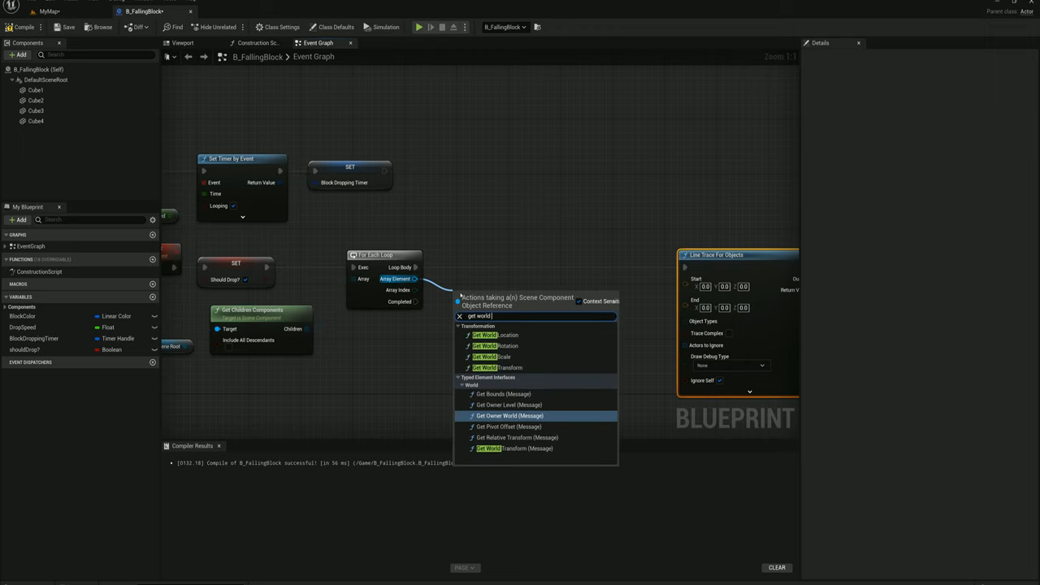
left_click(495, 334)
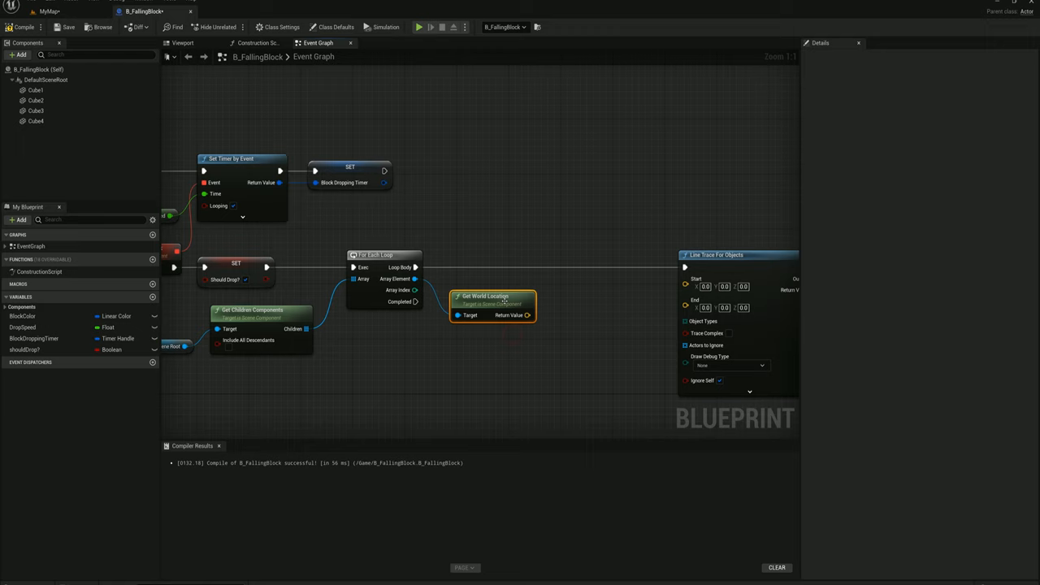
left_click_drag(487, 305, 475, 289)
type("50")
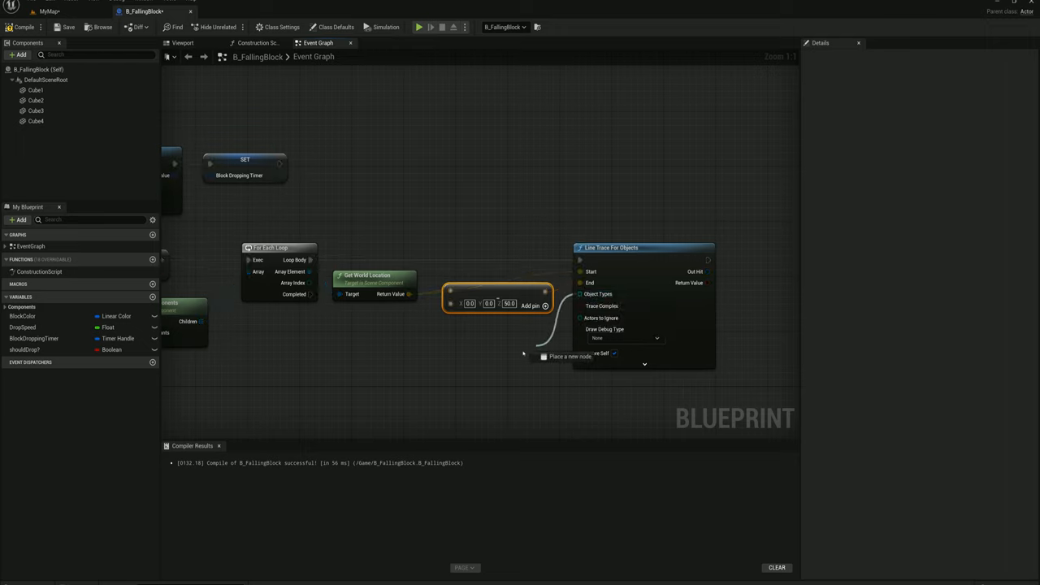
- Add a Make Array node supplying the trace's object types
type("make a")
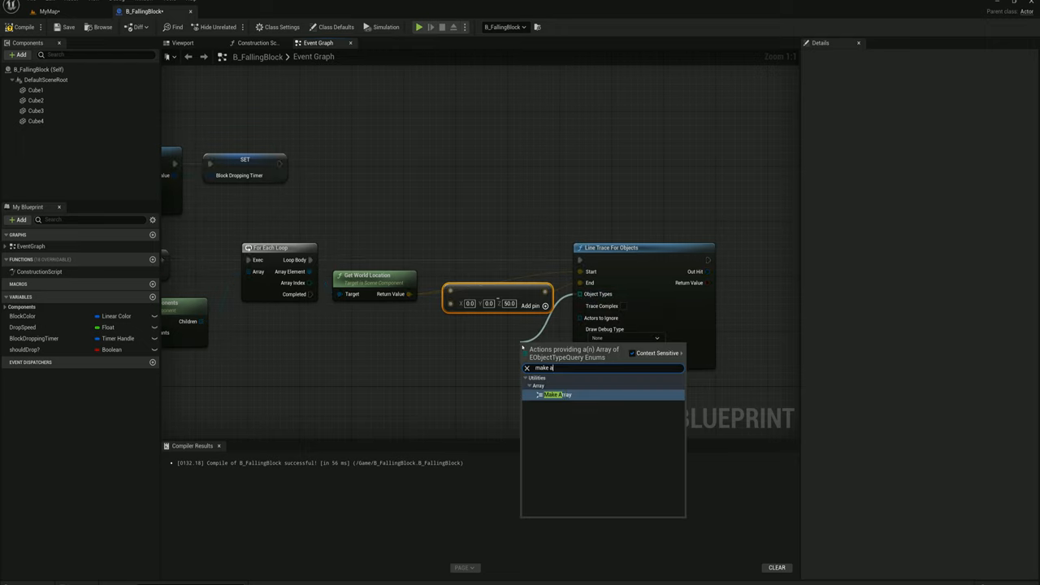
left_click(560, 395)
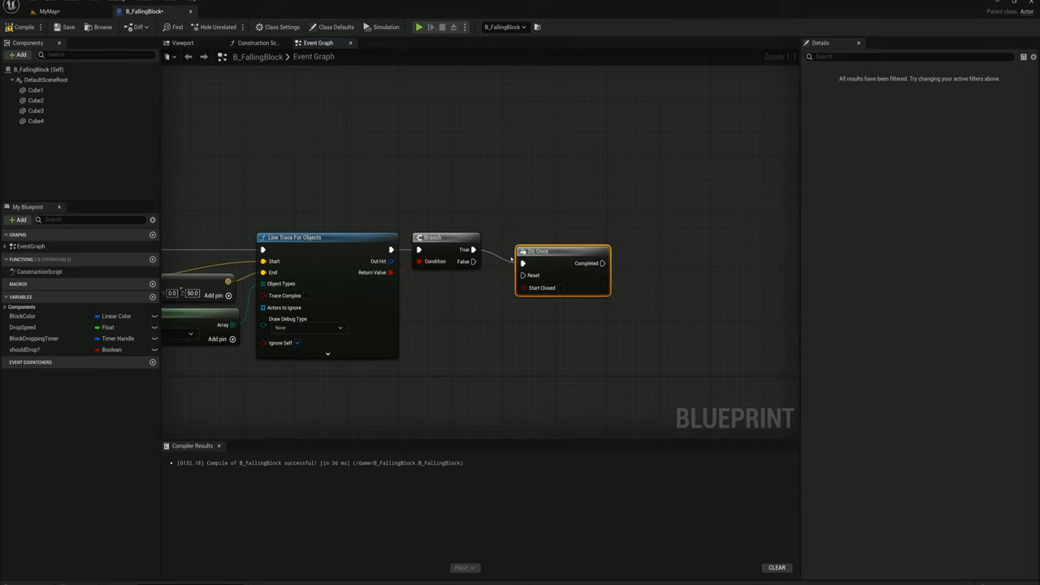
- Position Do Once beside the Branch and pull its output toward setting ShouldDrop
left_click_drag(563, 250, 543, 237)
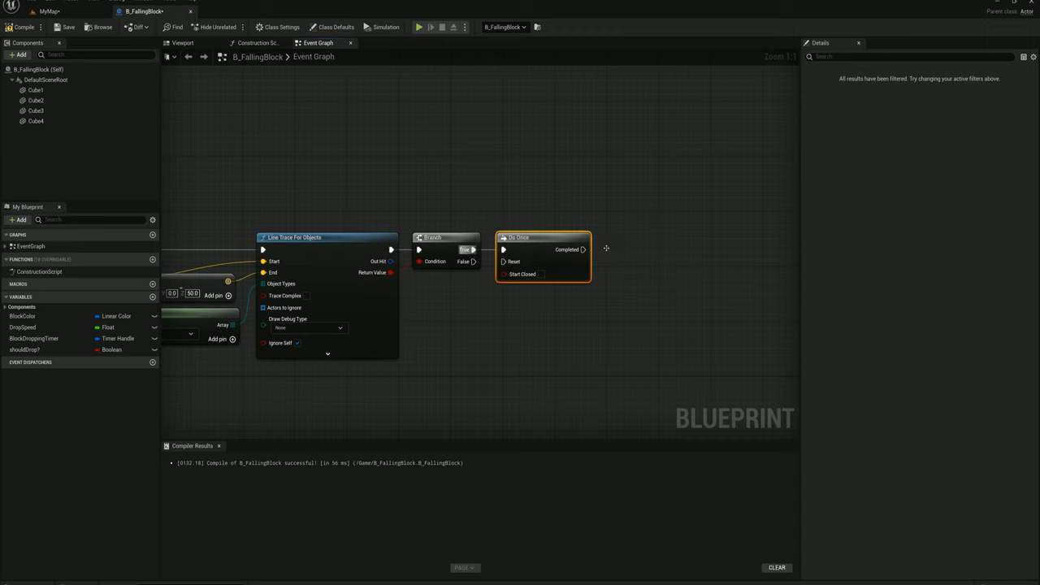
left_click_drag(605, 247, 504, 236)
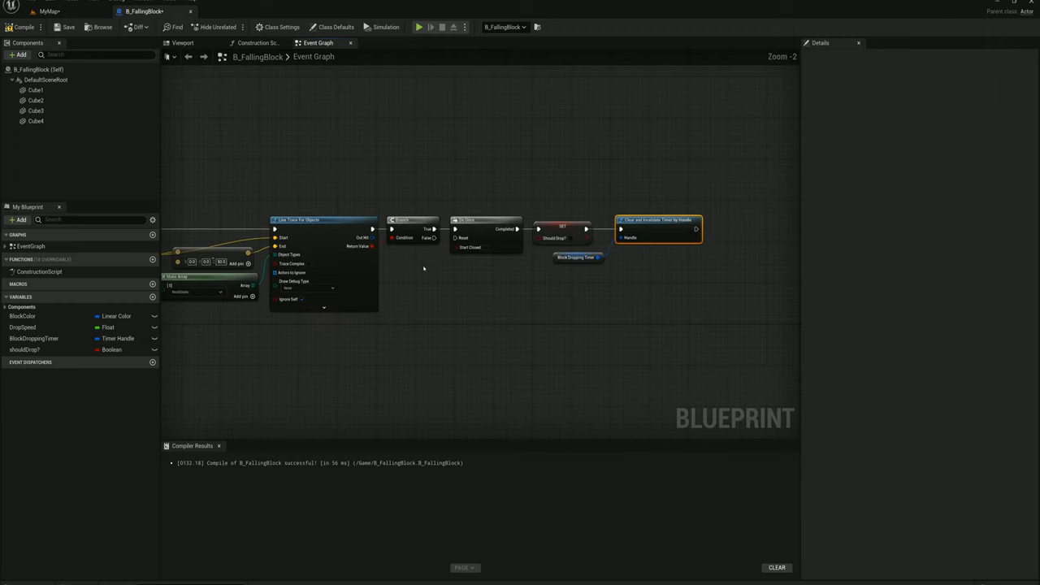
mouse_move(317, 226)
type("add actor loca")
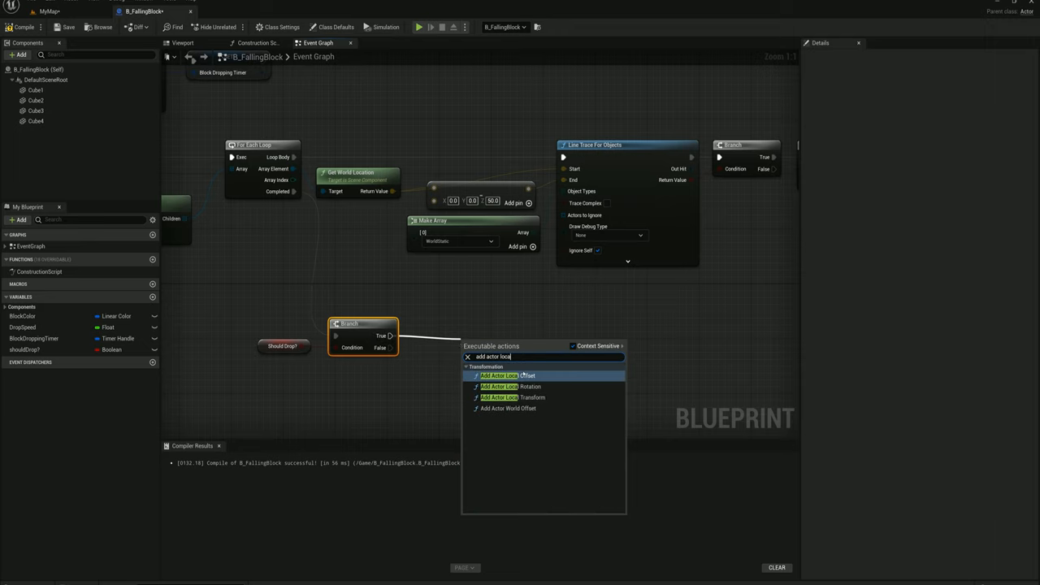
- Add Add Actor Local Offset on Branch True with Delta Location Z of -50
left_click(499, 375)
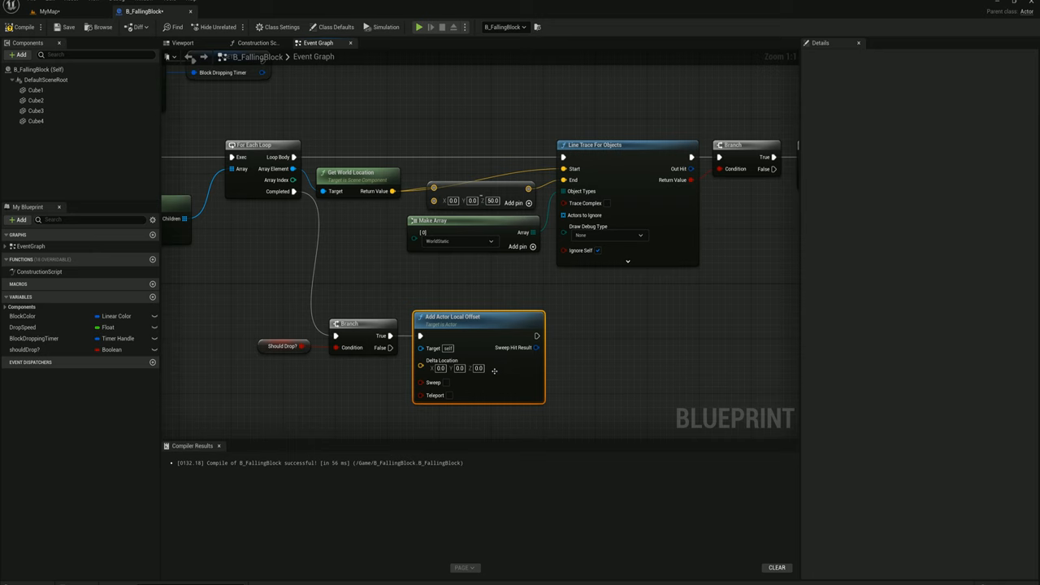
type("-50")
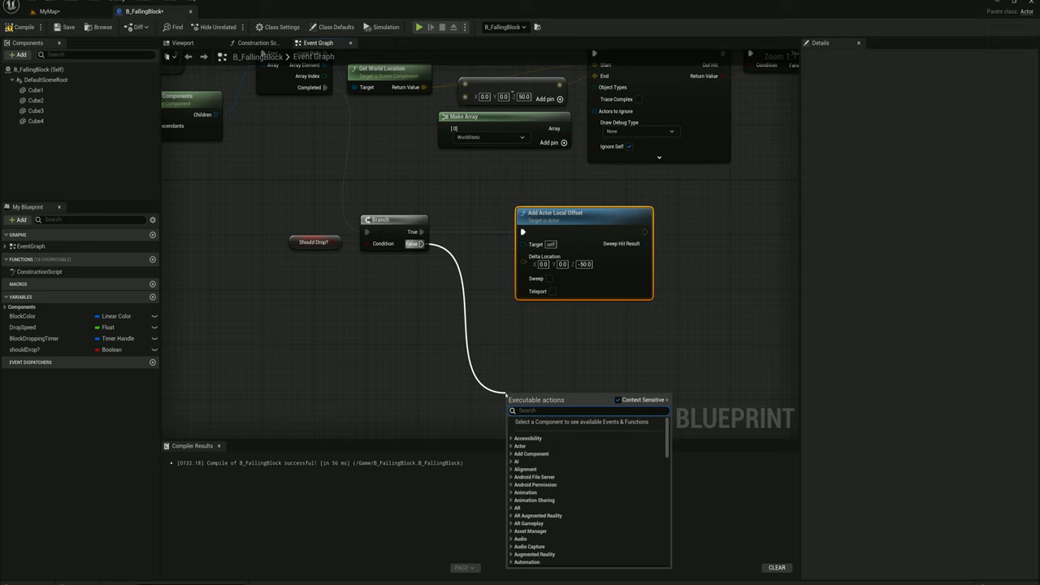
- On Branch False, Spawn Actor from Class B_FallingBlock with split transform, location 1000 and scale 1
type("spawn")
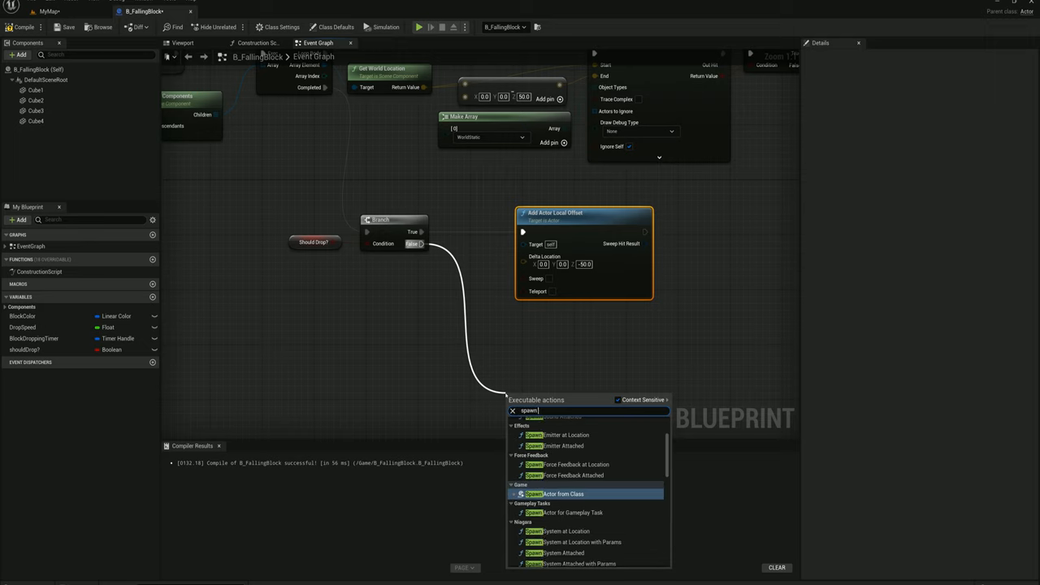
left_click(559, 494)
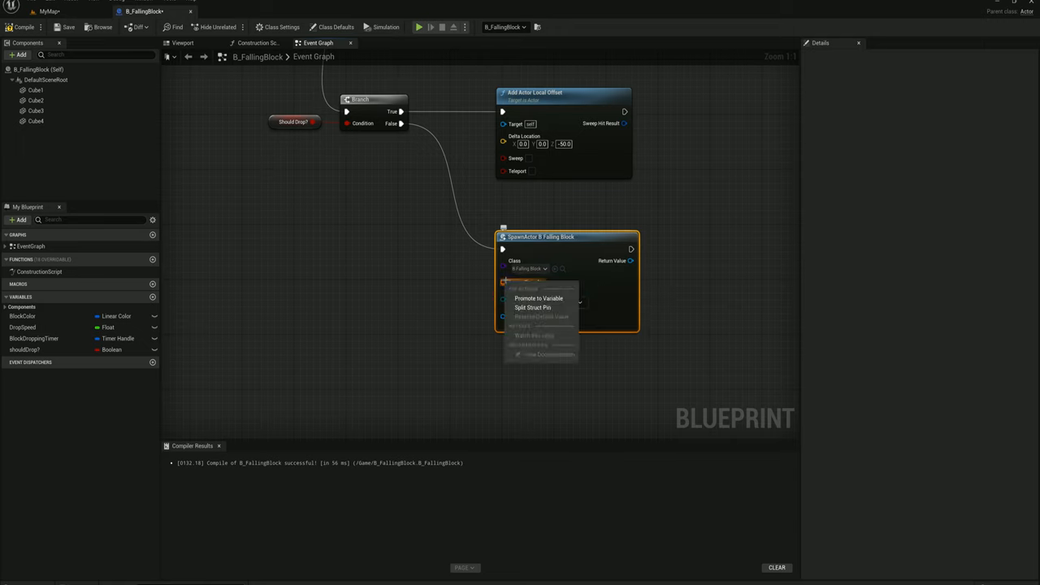
left_click(531, 307)
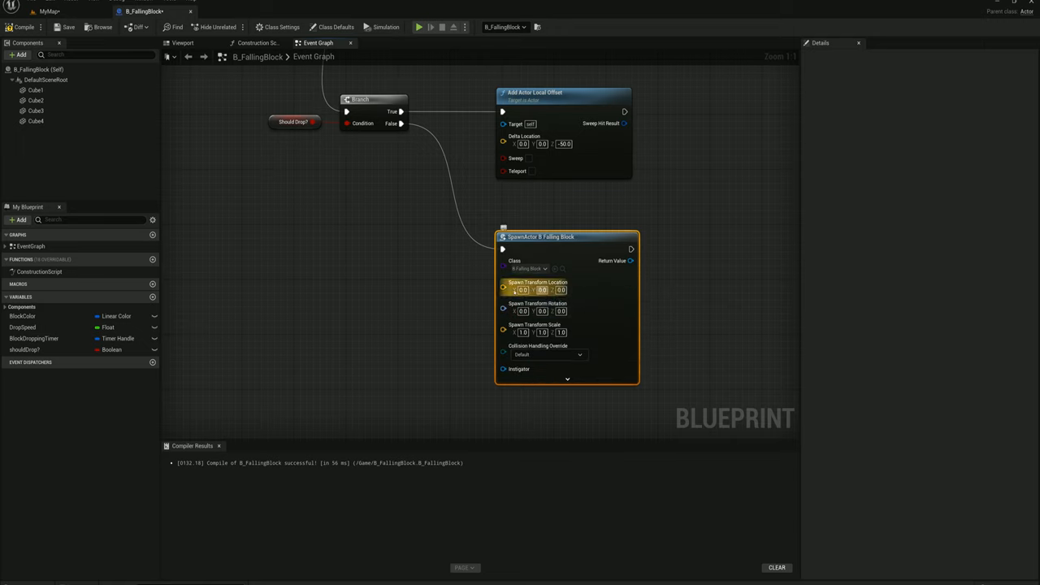
type("1")
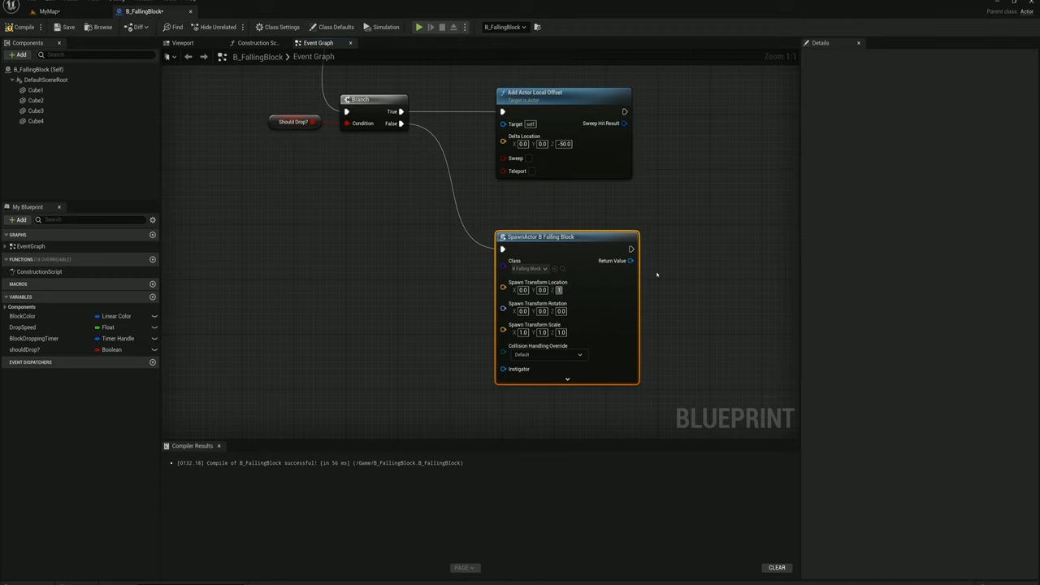
type("1000.0")
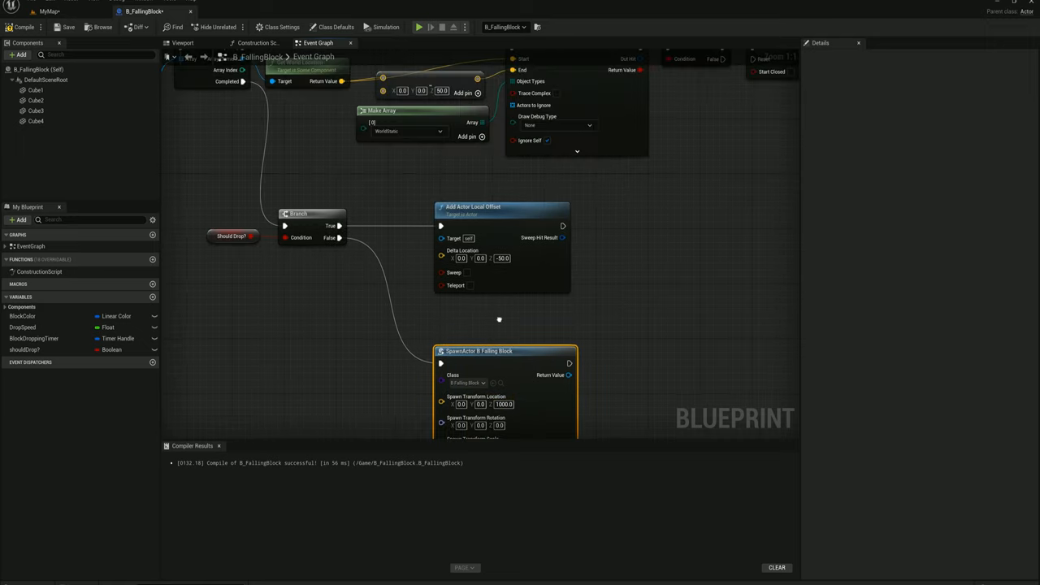
- Compile the B_FallingBlock blueprint
scroll("down", 3)
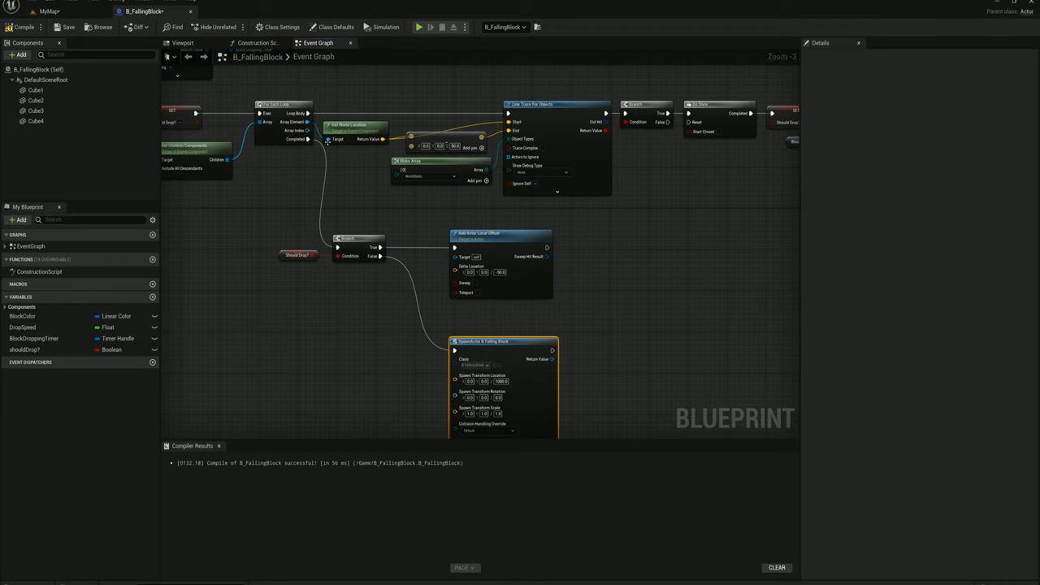
left_click(47, 10)
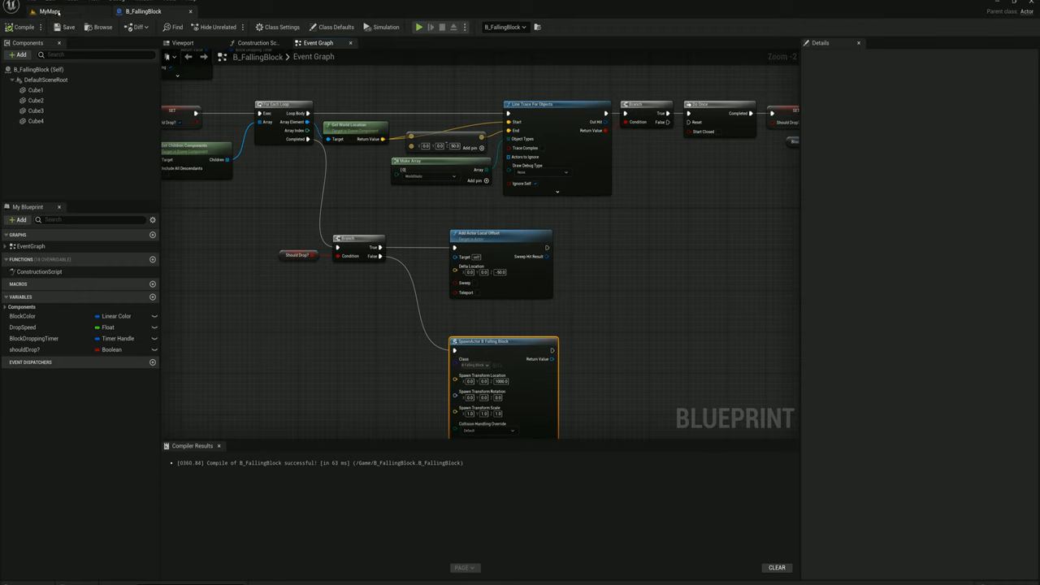
- Simulate MyMap with the floor Cube selected to watch the block fall, then return to B_FallingBlock
left_click(419, 26)
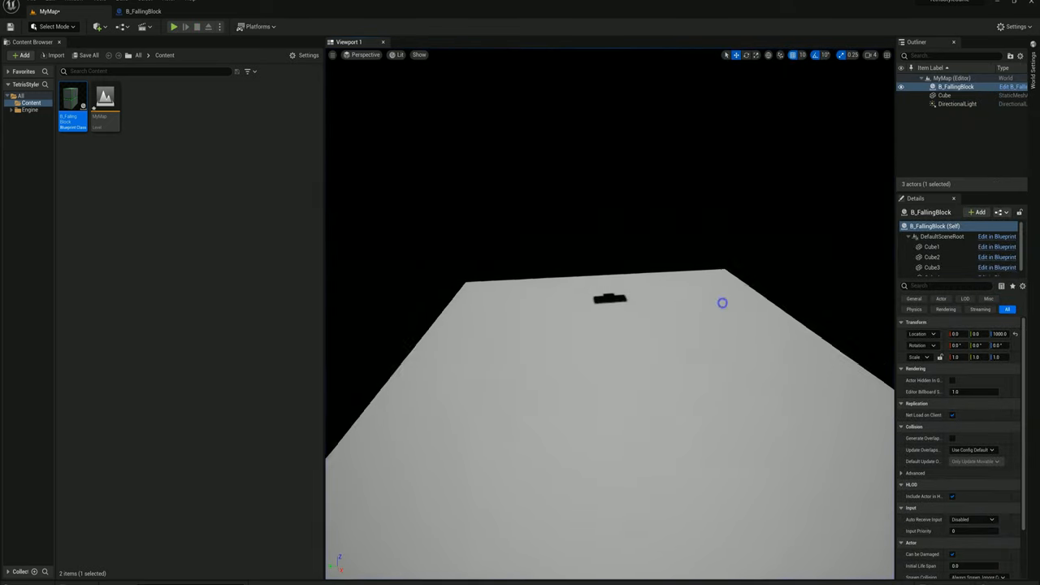
left_click(944, 95)
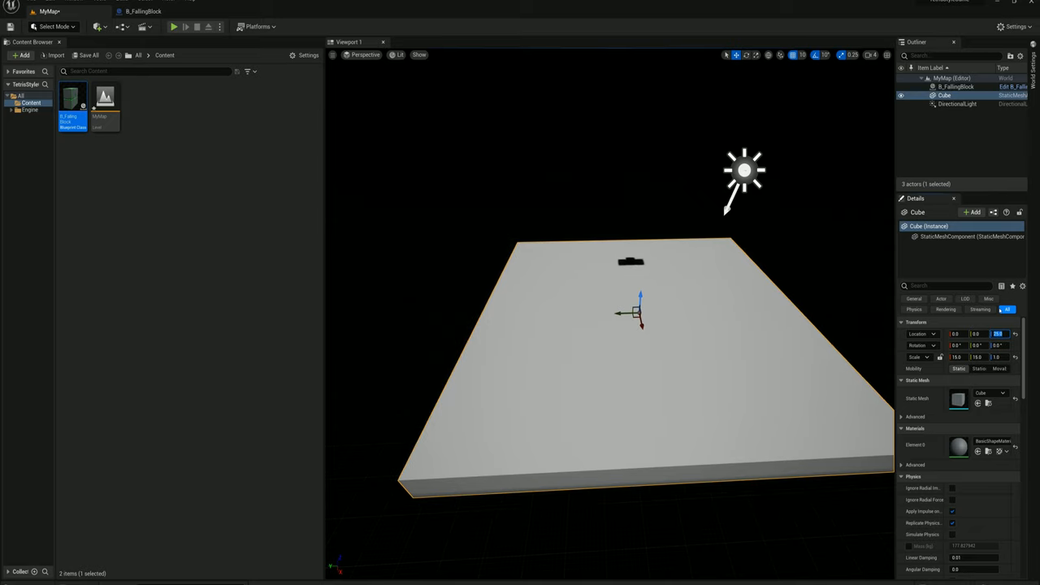
mouse_move(712, 204)
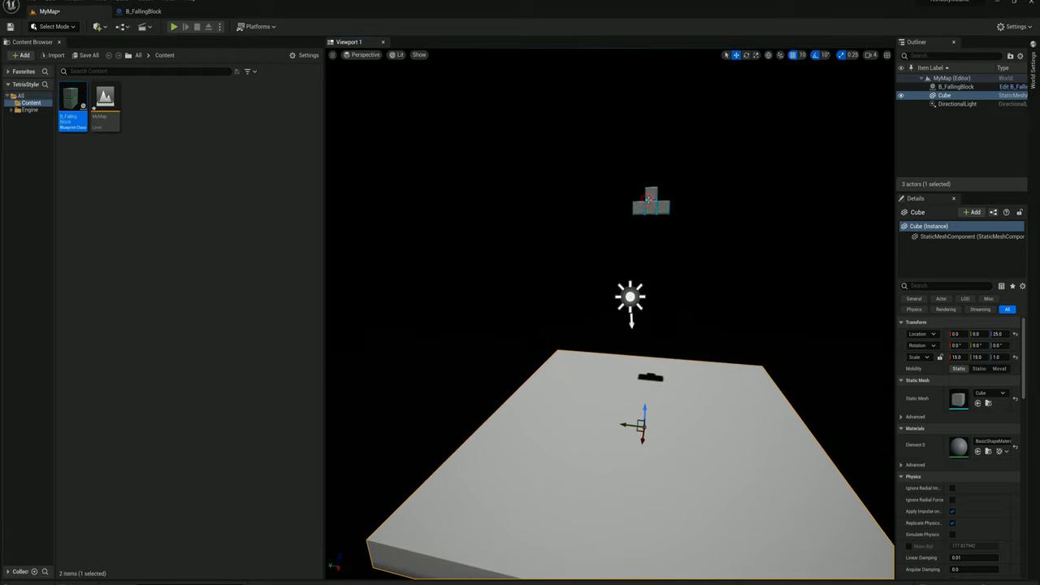
left_click(143, 10)
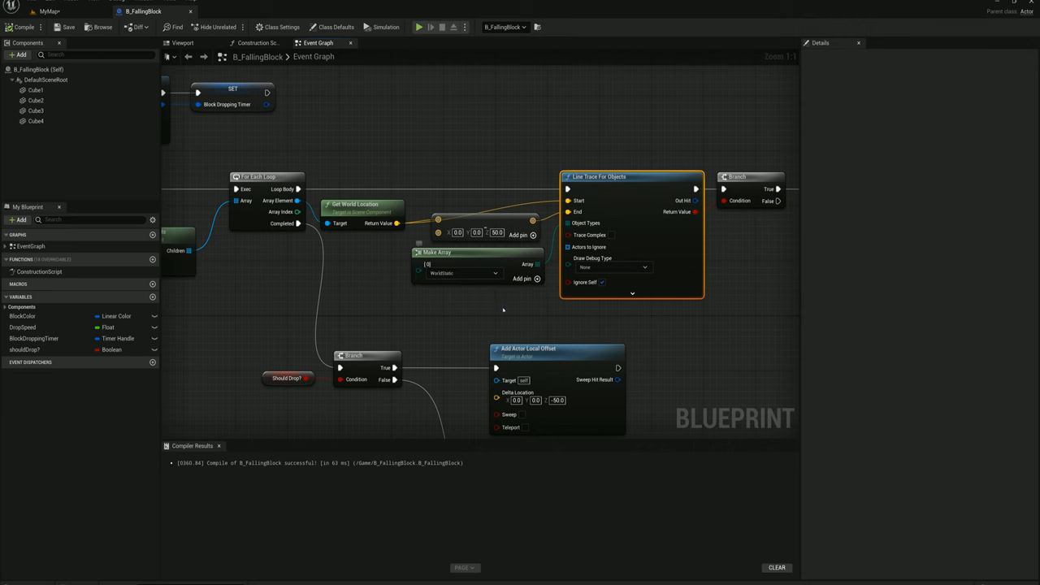
- Set the first cube component's Collision Presets to BlockAll via the Details search
left_click(36, 91)
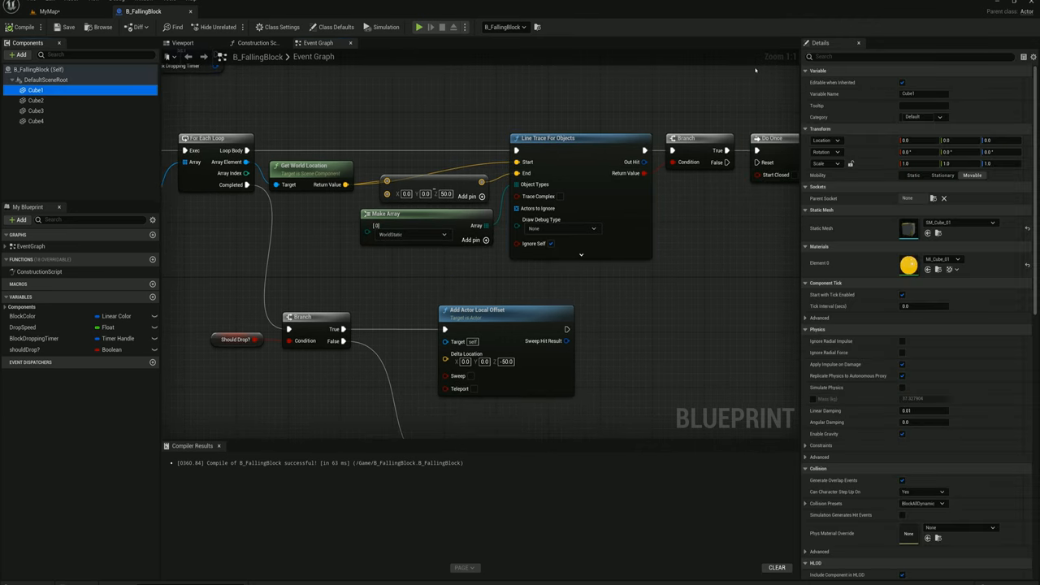
type("coll")
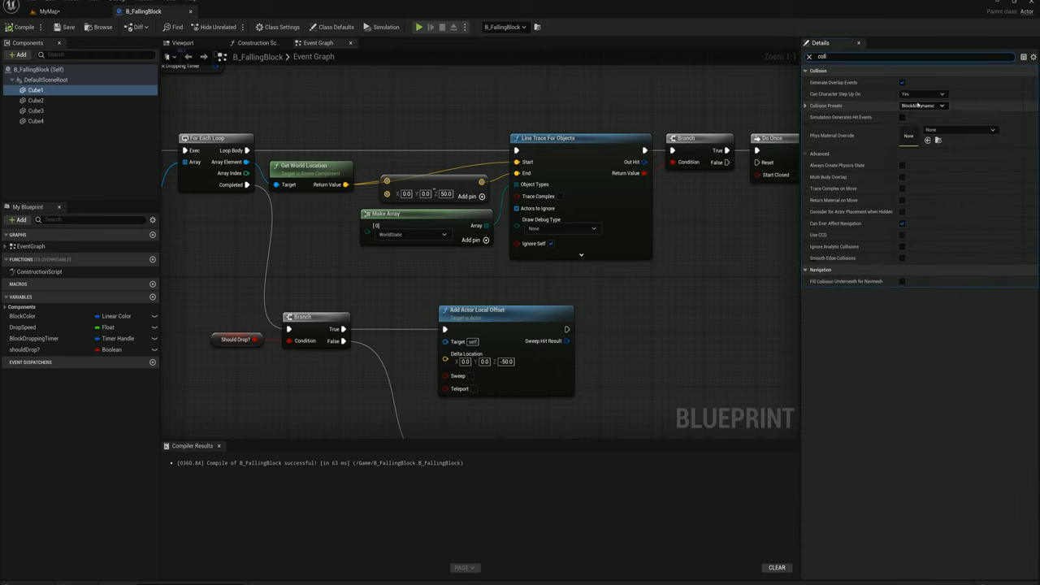
left_click(923, 106)
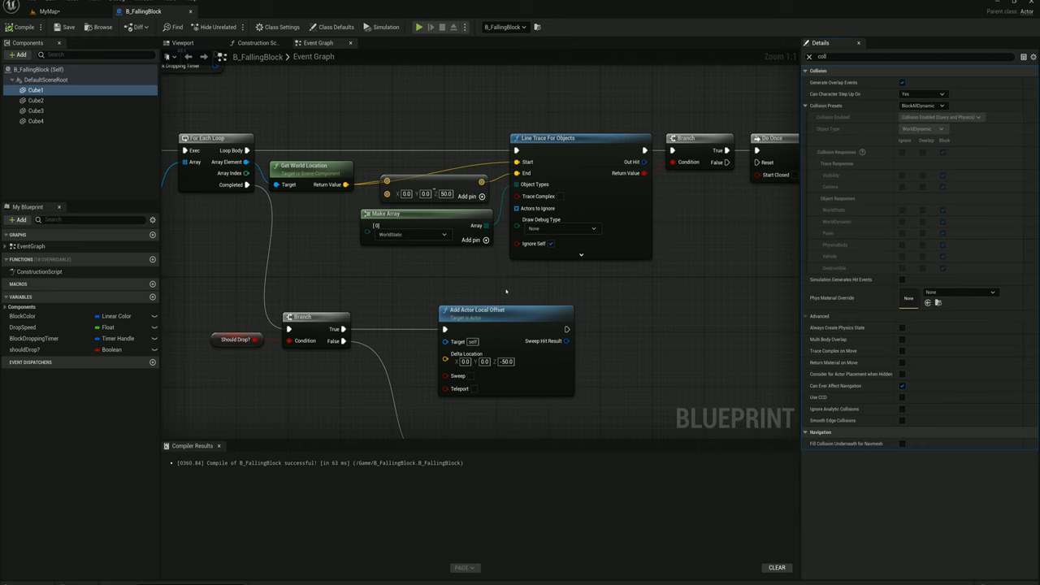
left_click(36, 89)
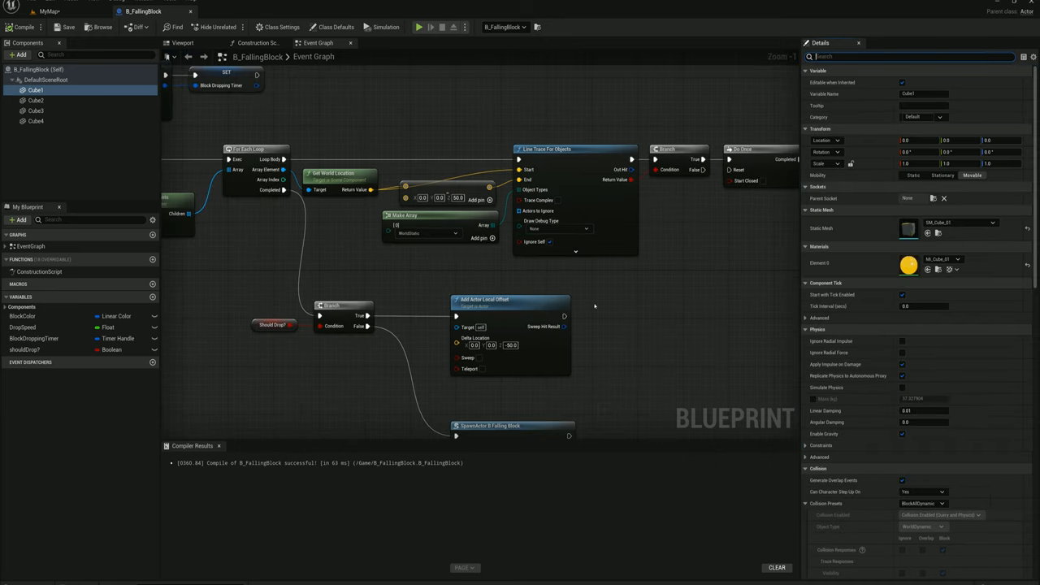
scroll("down", 3)
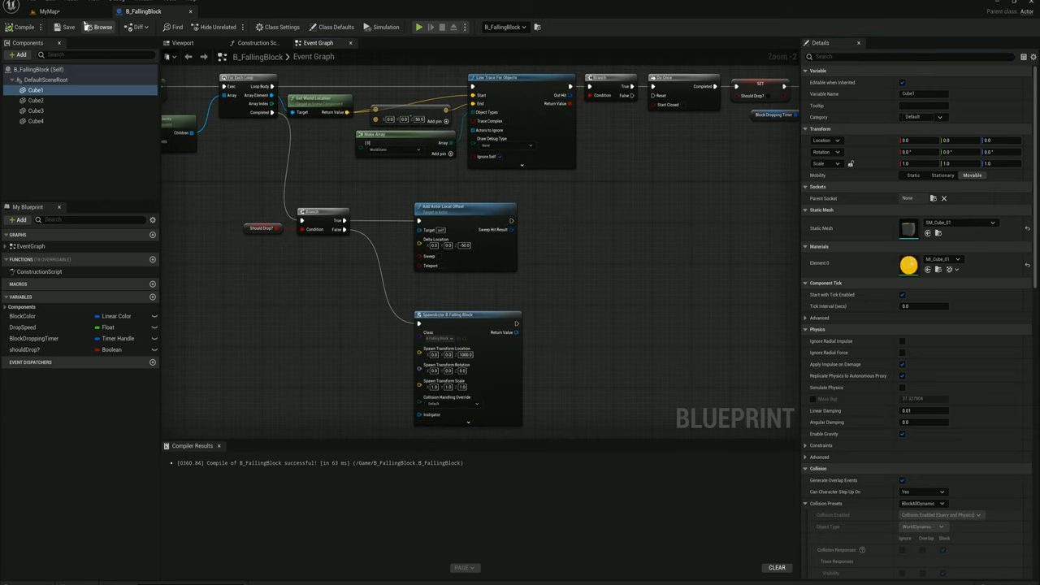
left_click(182, 43)
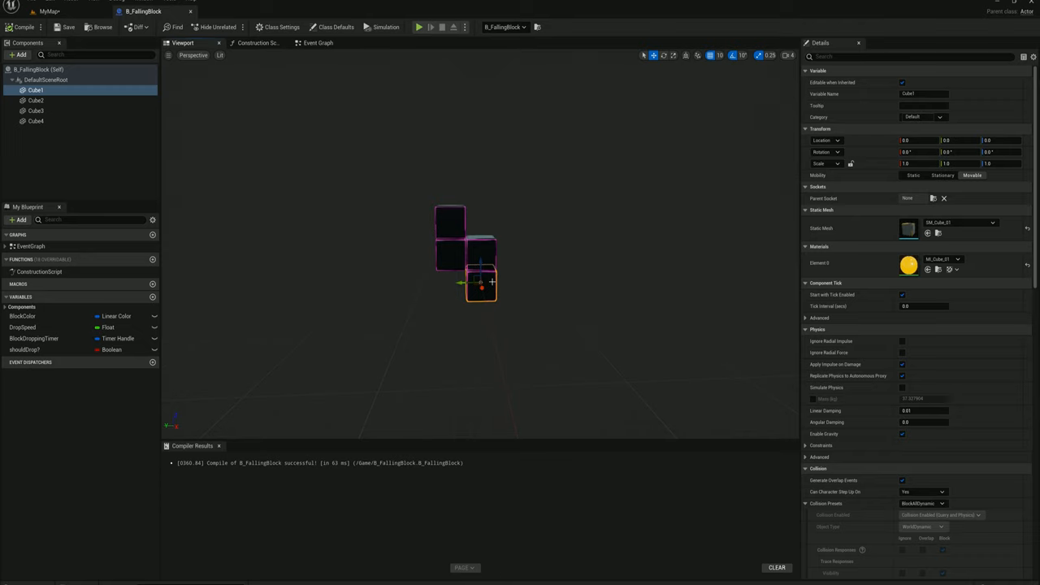
mouse_move(465, 257)
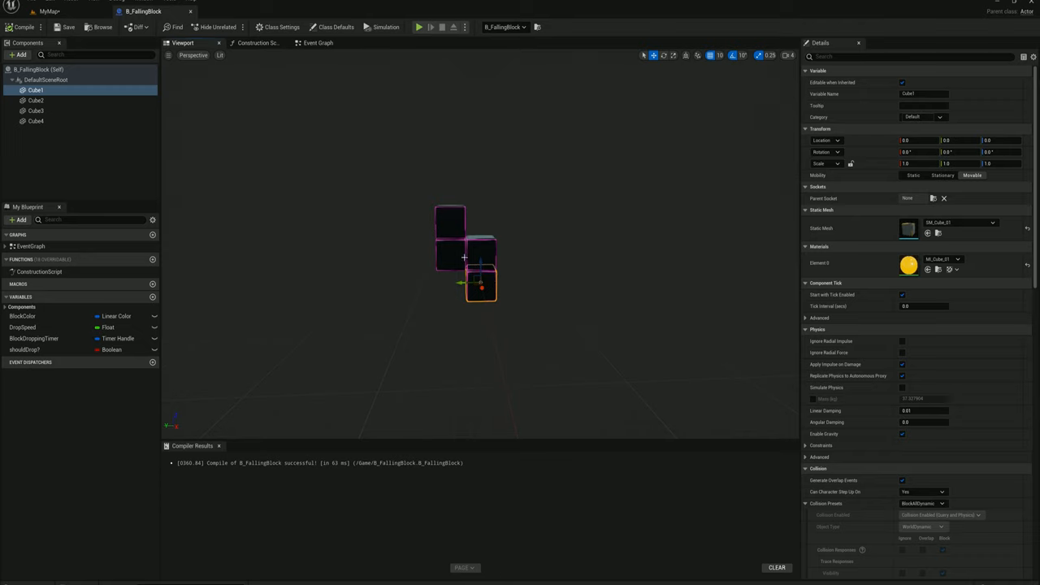
- Inspect the remaining cubes, then create a new Blueprint Class asset in the Content folder
left_click(36, 121)
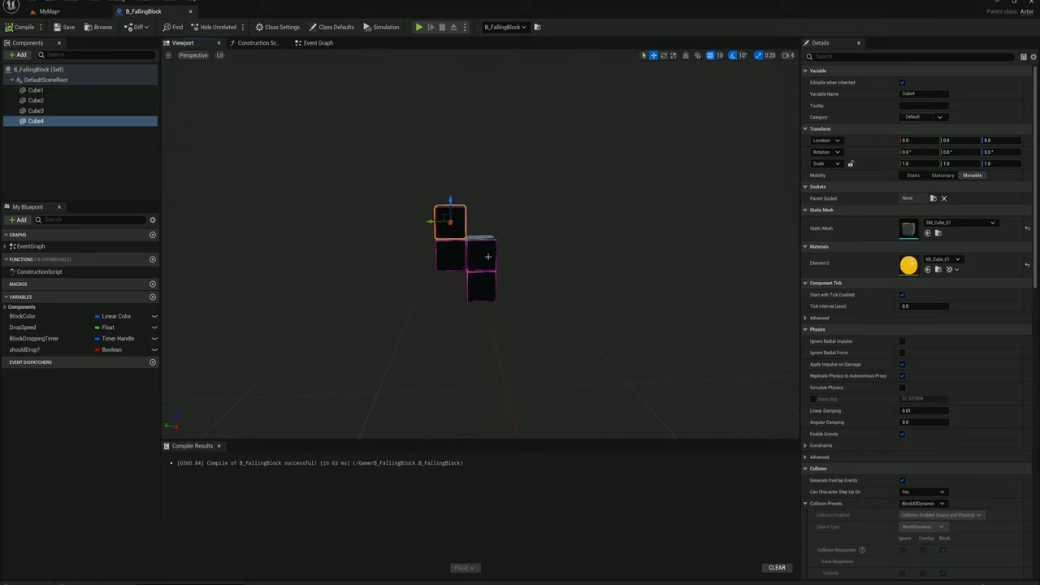
left_click(36, 101)
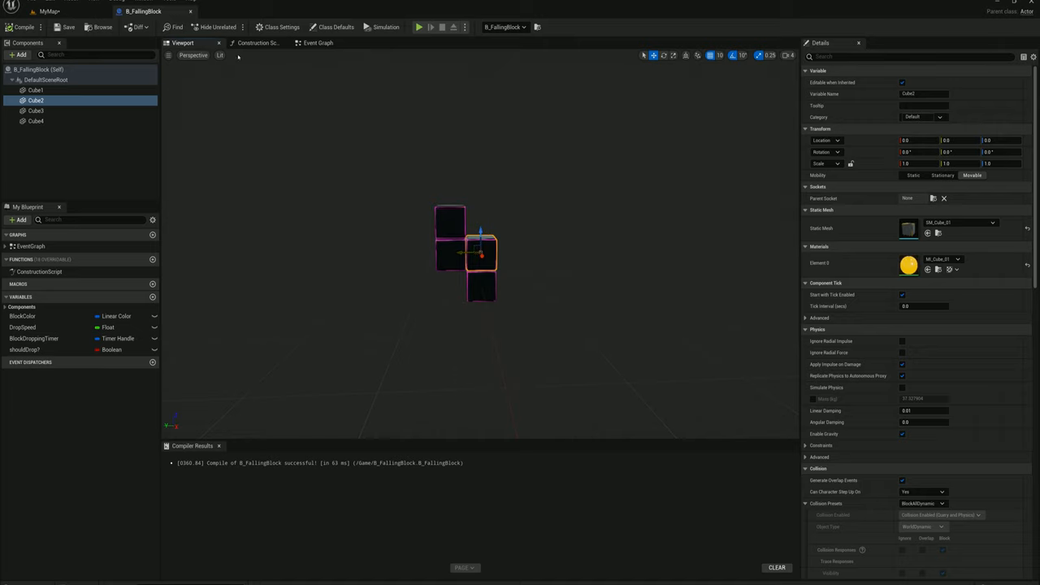
left_click(49, 10)
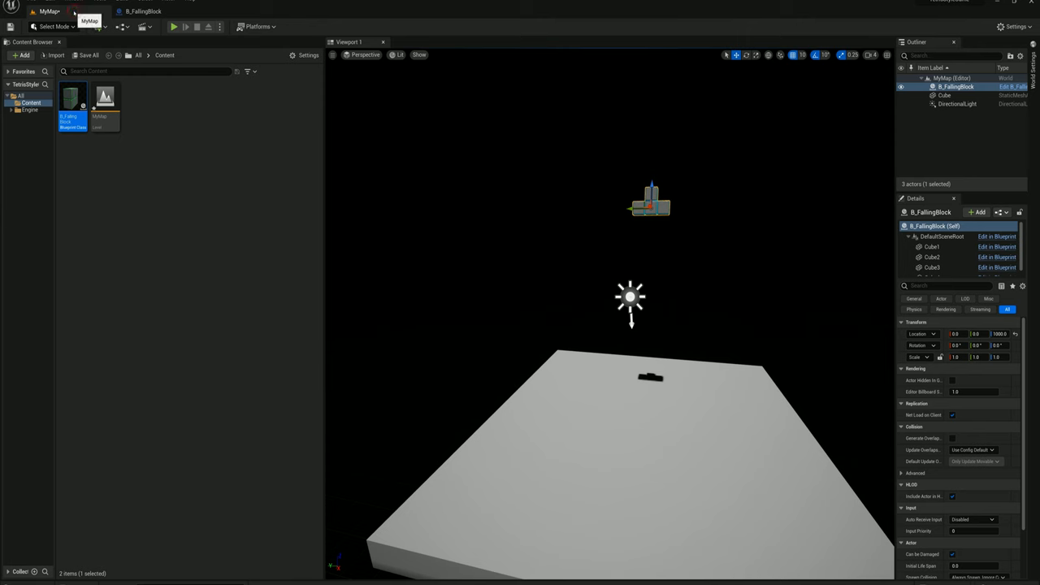
left_click(24, 55)
type("B_SingleBlock")
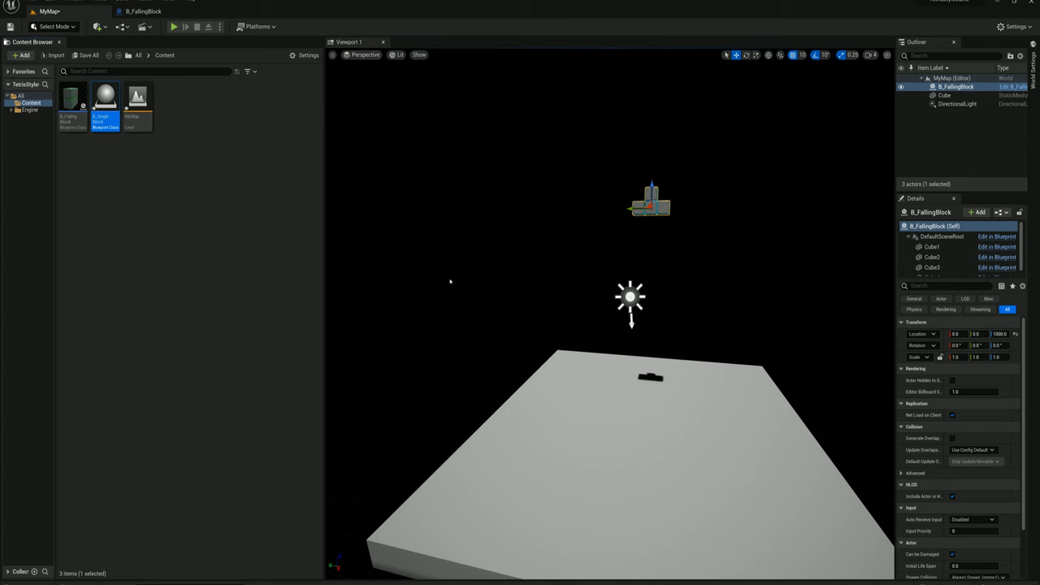
- Add a Static Mesh component to B_SingleBlock and assign it the SM_Cube mesh
double_click(104, 98)
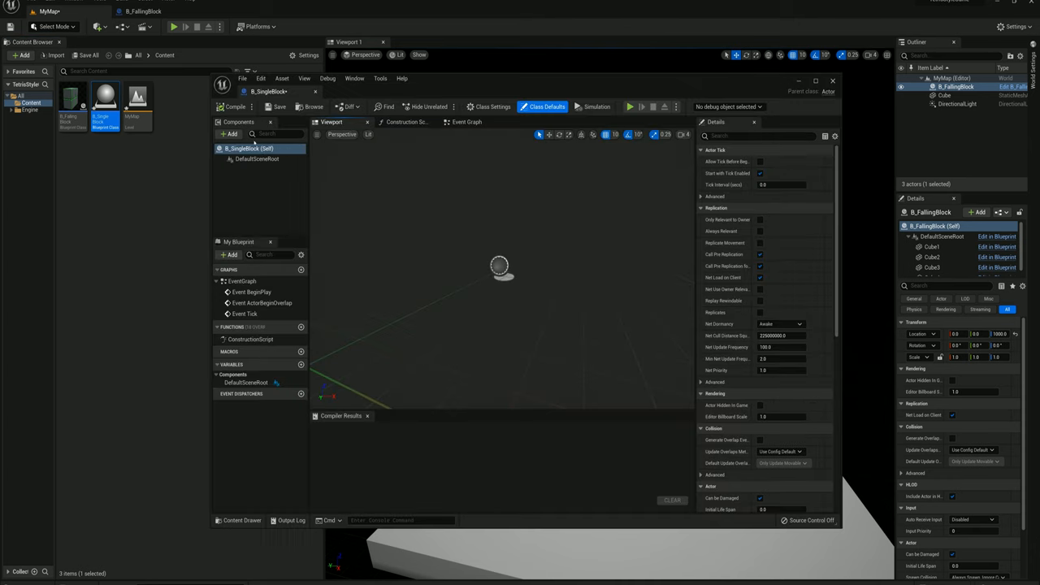
type("static")
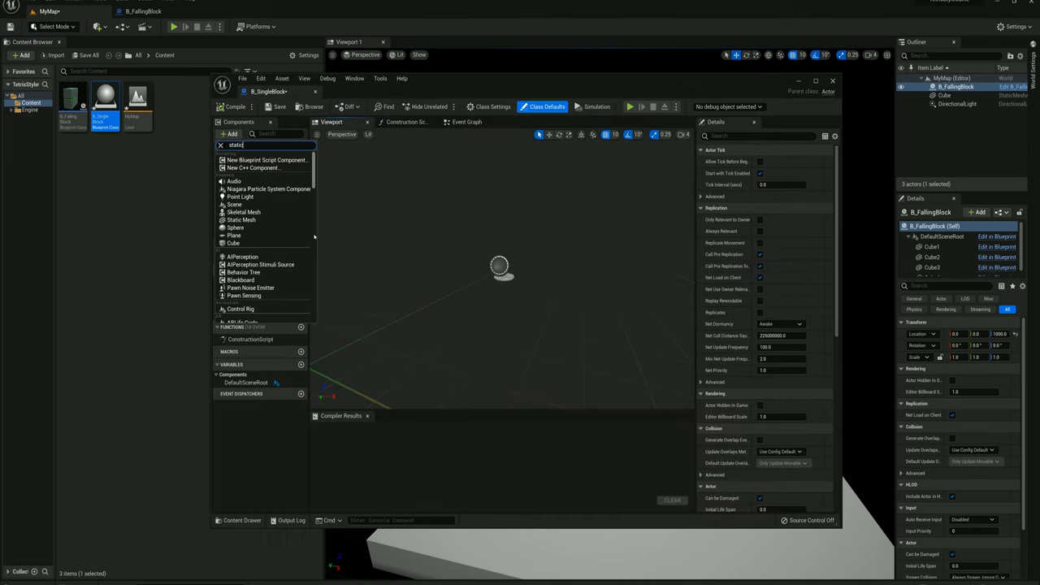
left_click(241, 220)
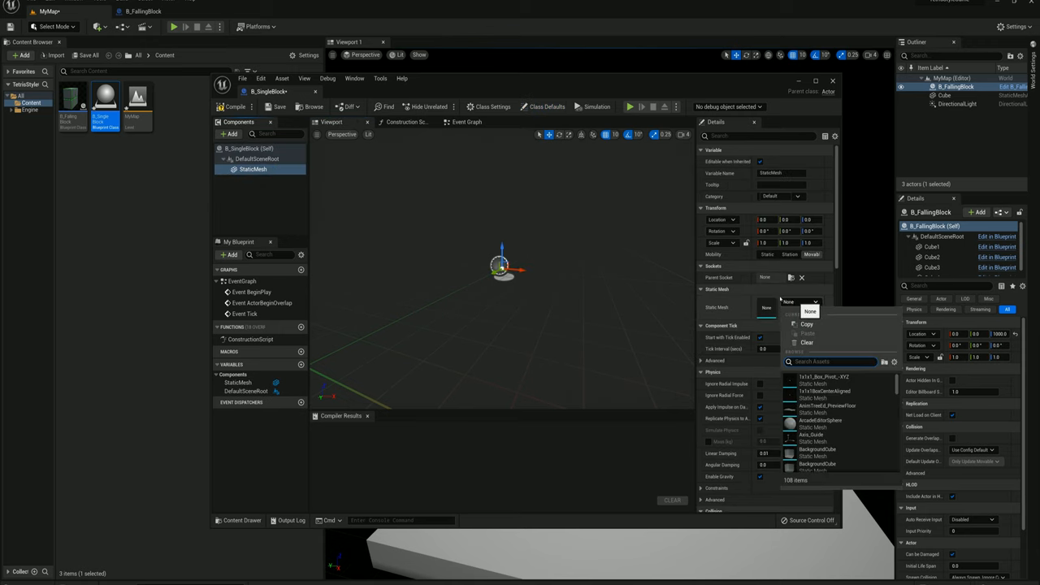
type("sm_cube")
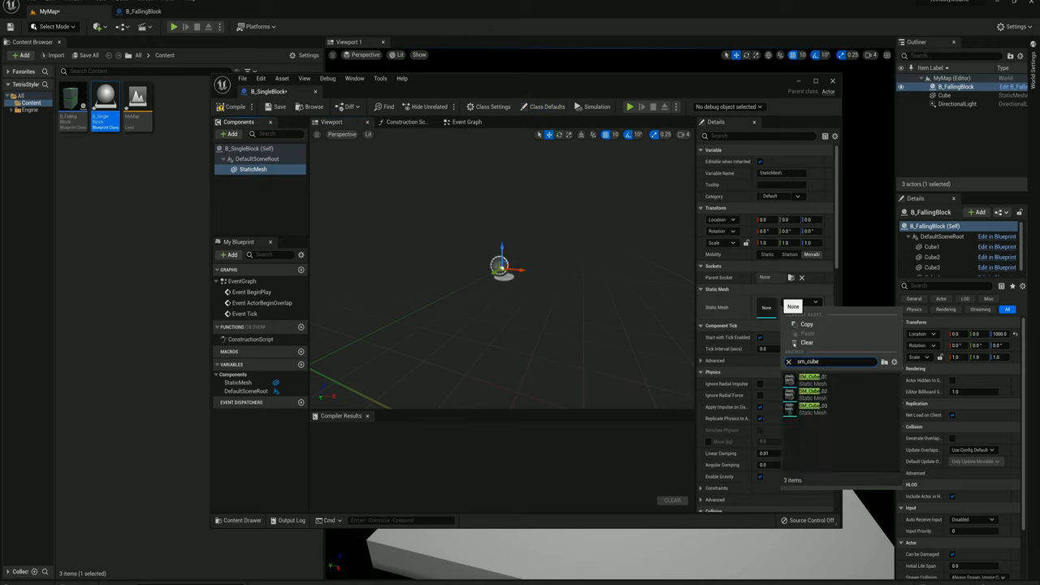
left_click(810, 377)
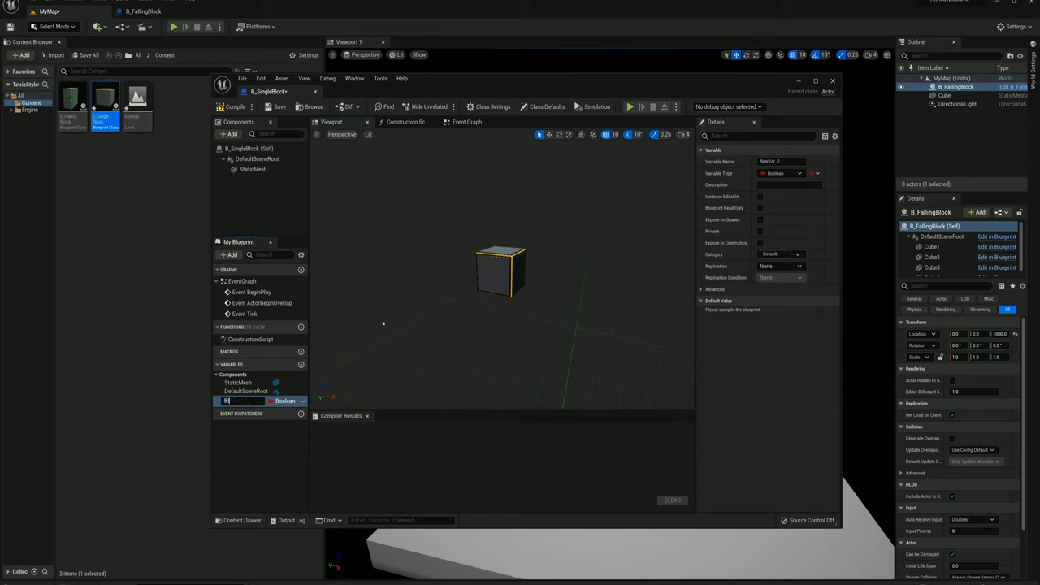
- Name the variable BlockColor, type Linear Color, Instance Editable and Expose on Spawn
type("BlockColor")
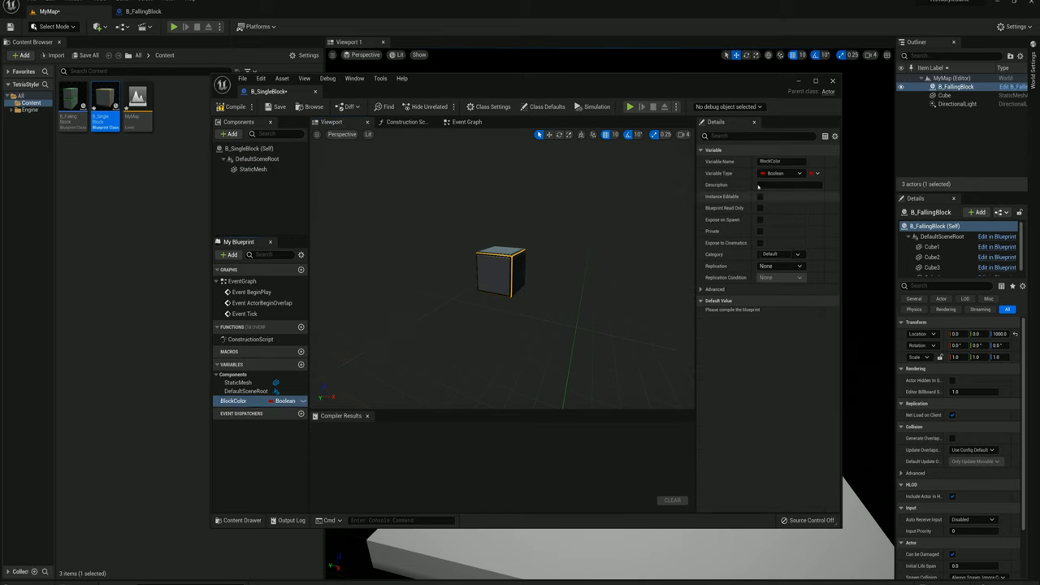
left_click(799, 173)
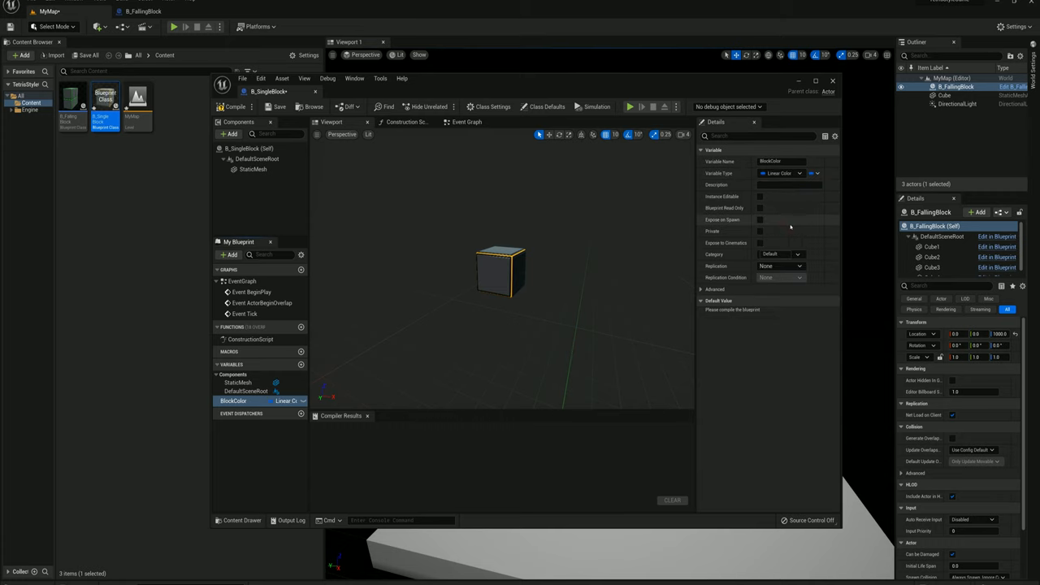
left_click(760, 196)
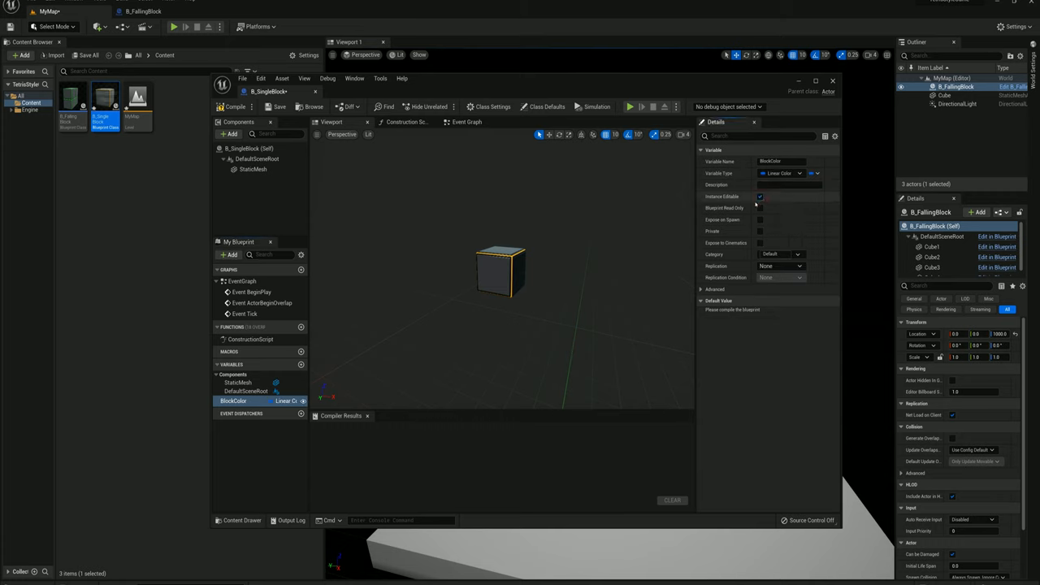
left_click(761, 220)
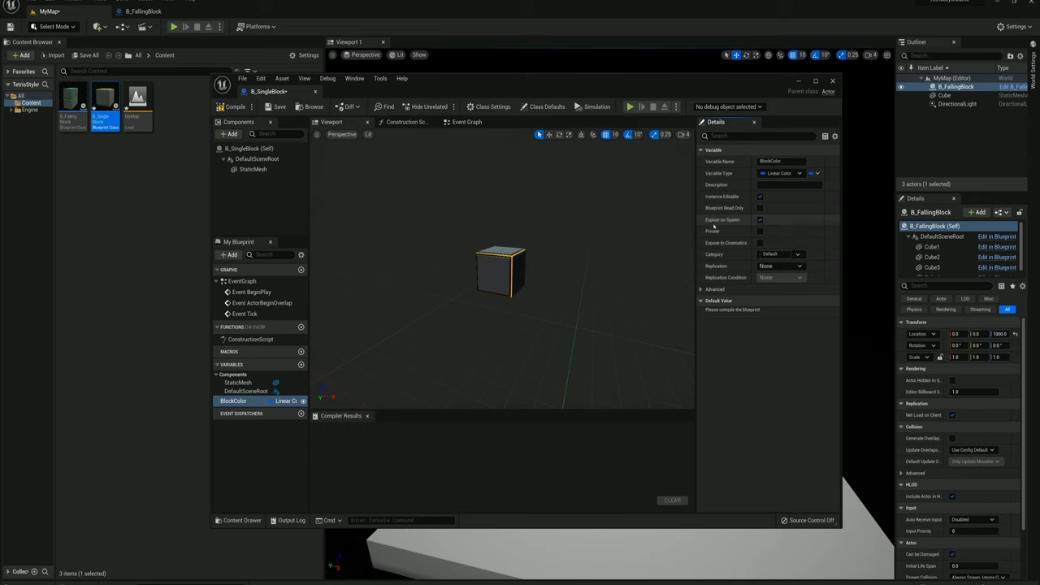
mouse_move(466, 122)
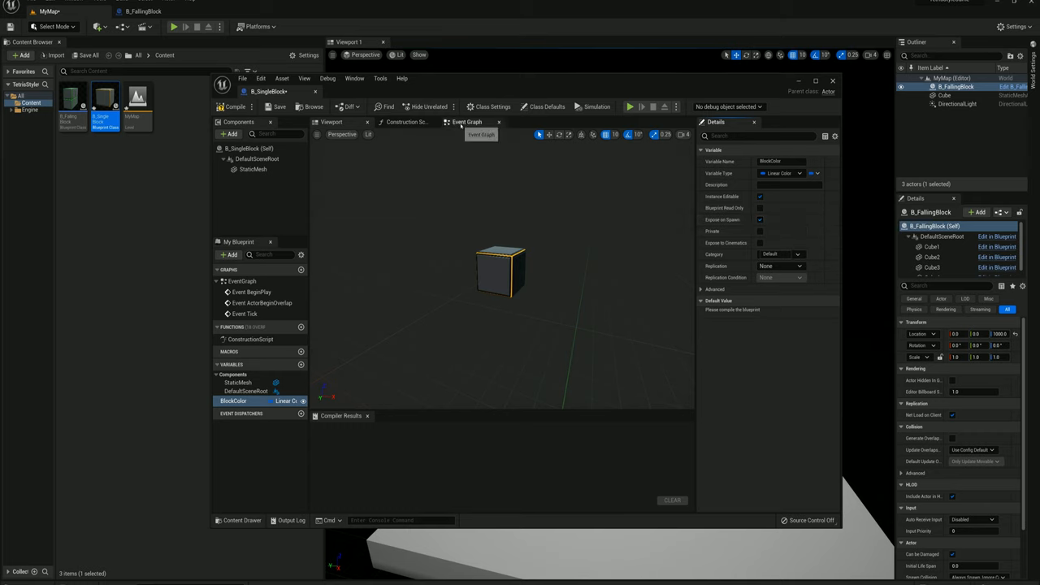
- From Event BeginPlay, add Set Vector Parameter Value on Materials targeting the StaticMesh
left_click(467, 122)
type("set vector a")
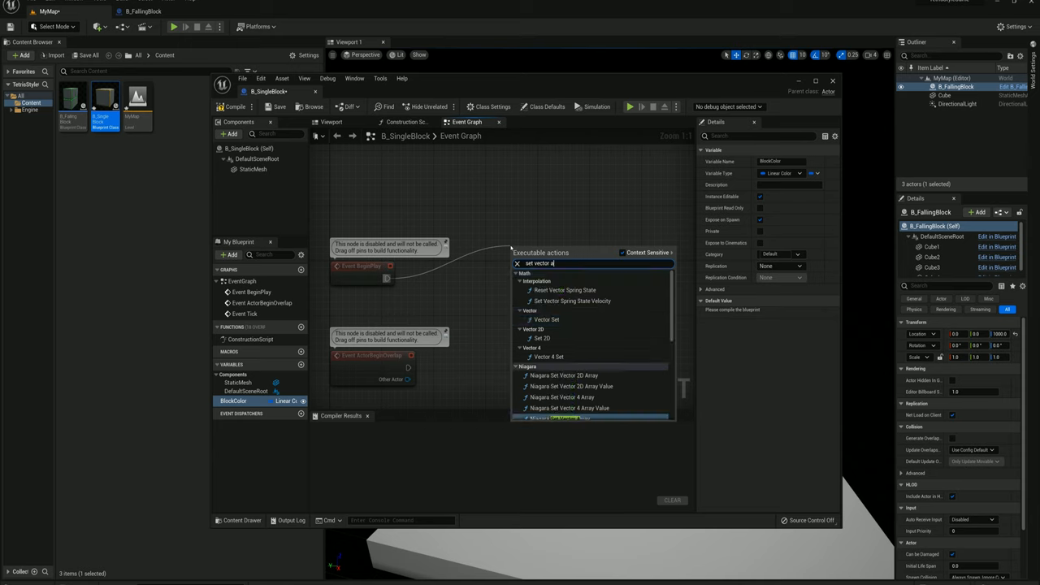
type("par")
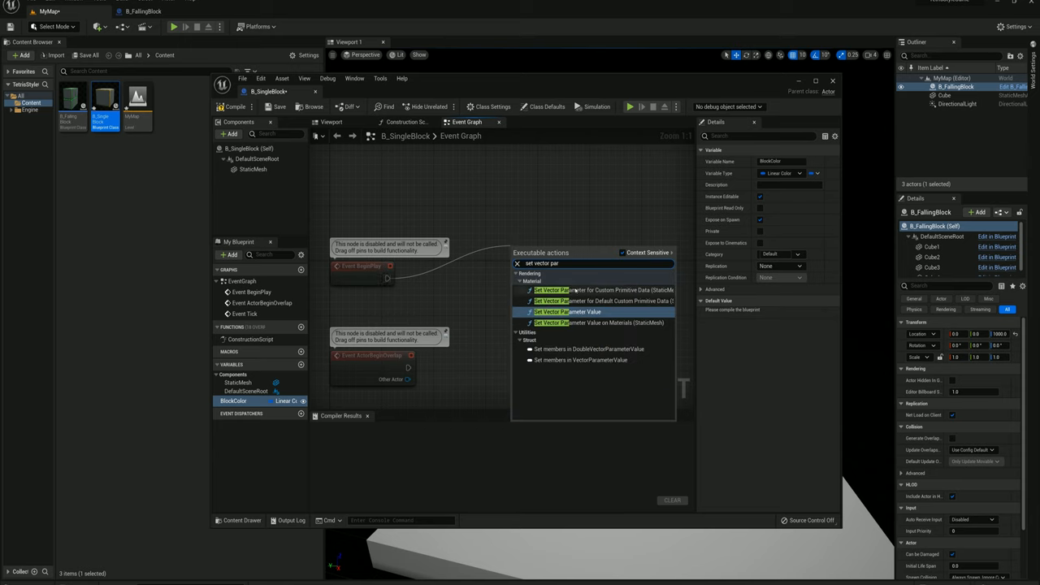
mouse_move(569, 312)
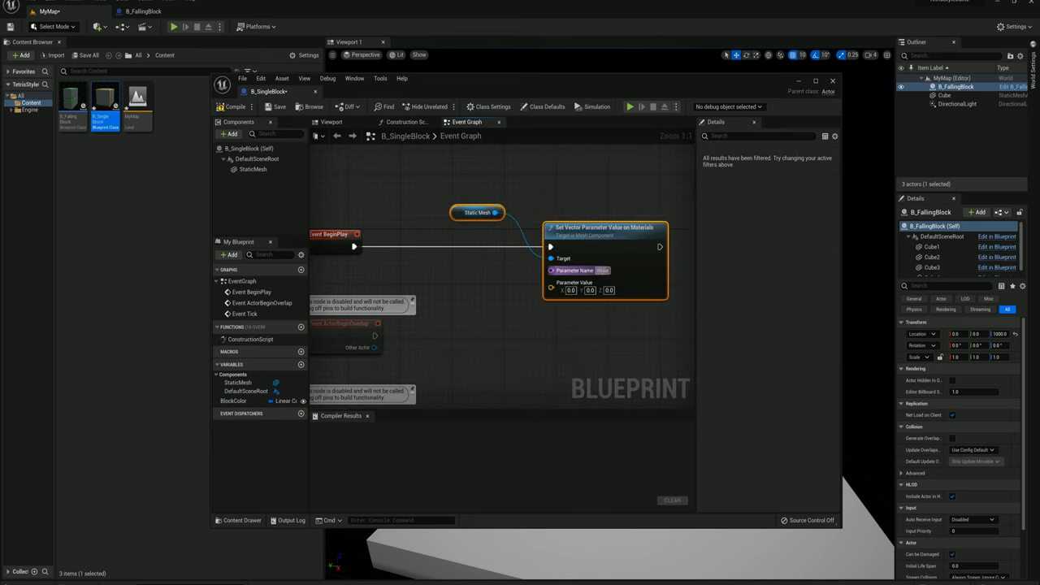
mouse_move(624, 242)
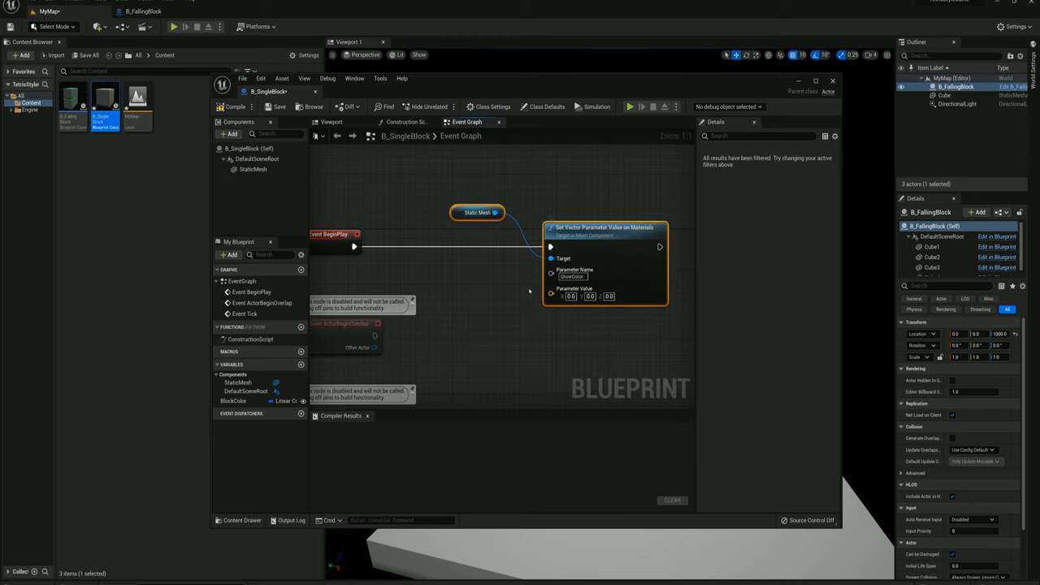
left_click(234, 399)
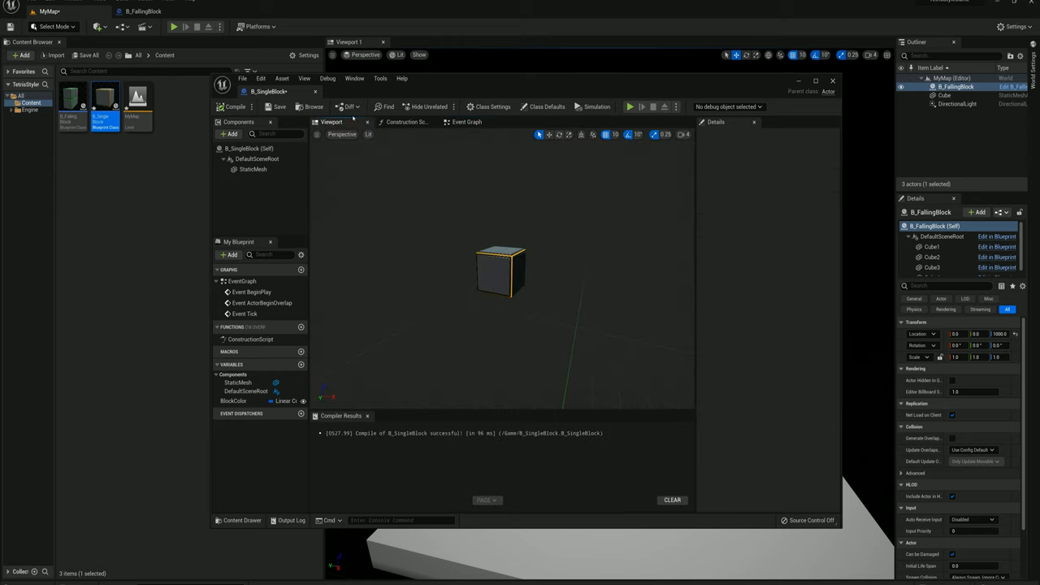
mouse_move(504, 244)
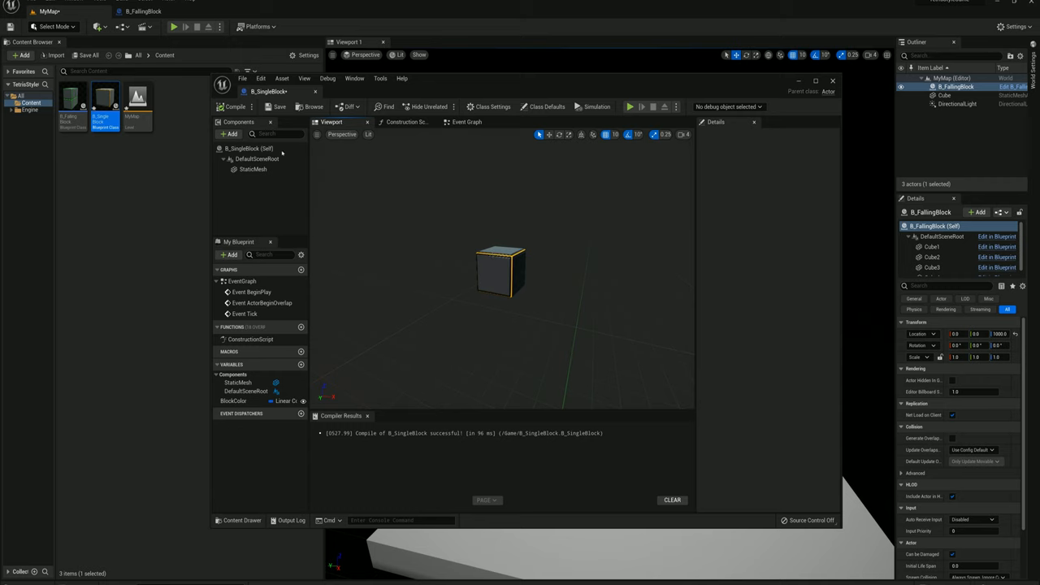
- Set the B_SingleBlock mesh's Collision Presets to BlockAll
left_click(253, 169)
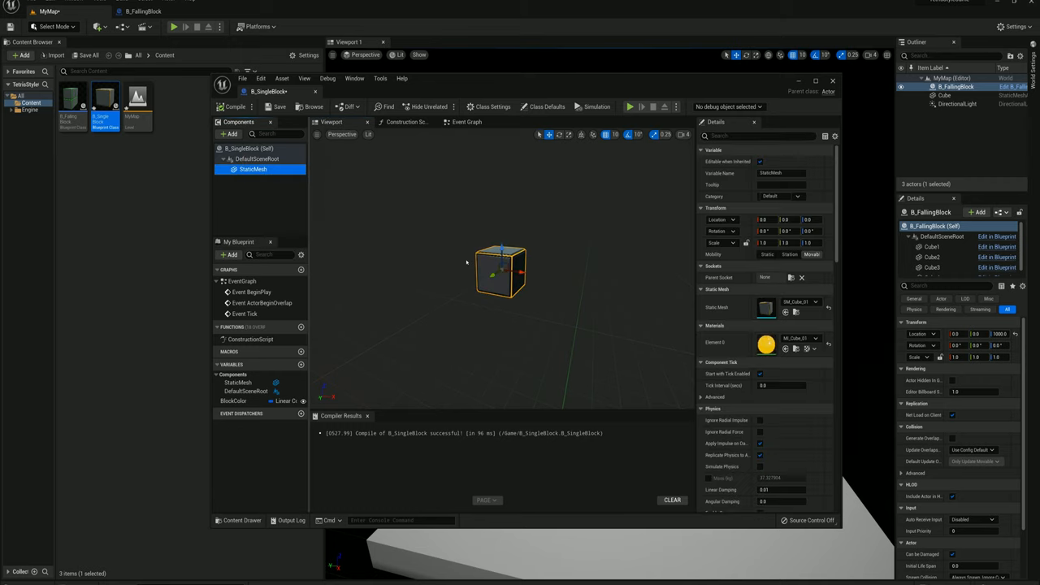
left_click(760, 136)
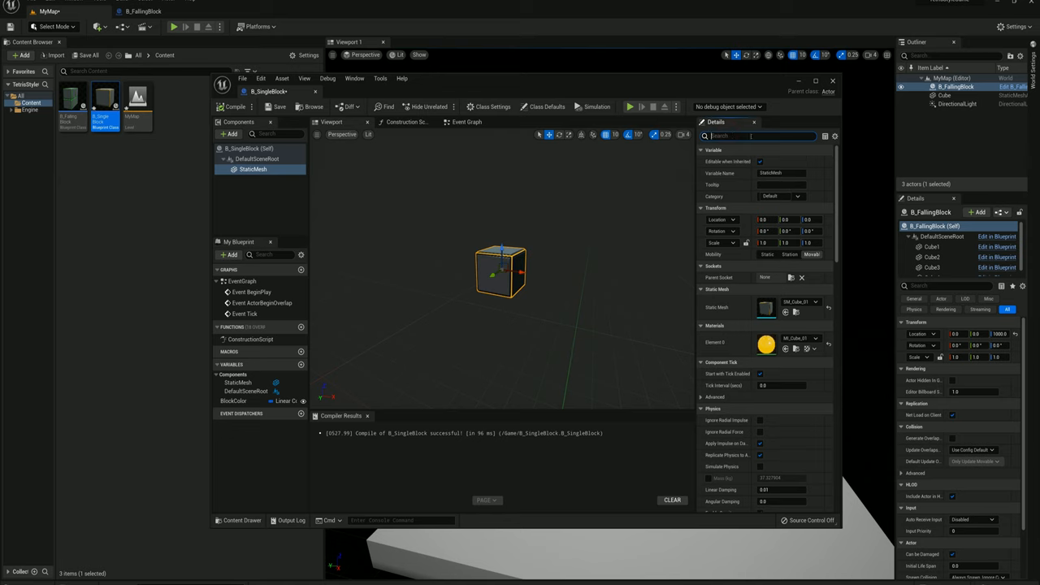
type("coll")
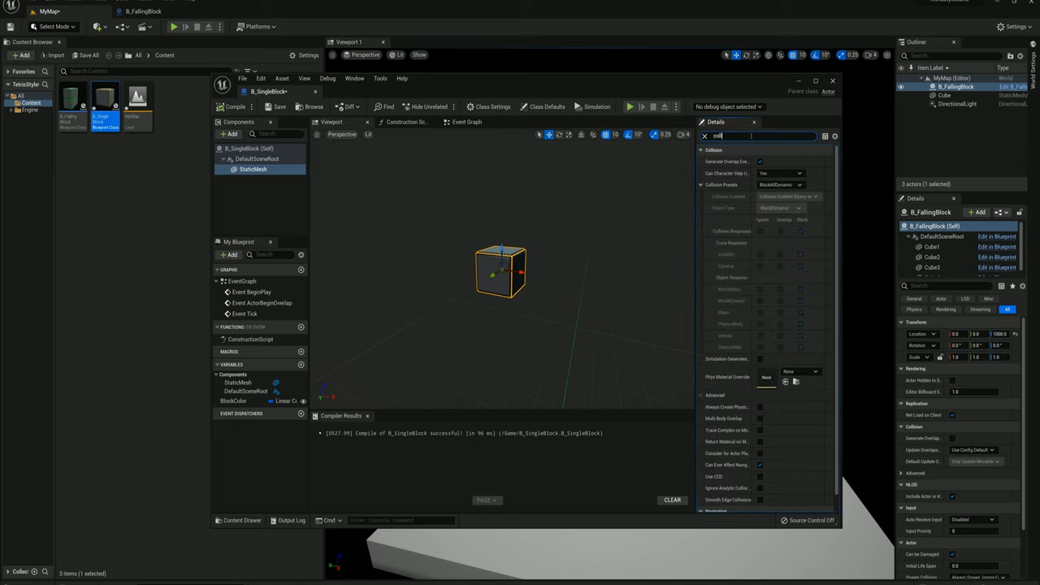
left_click(780, 186)
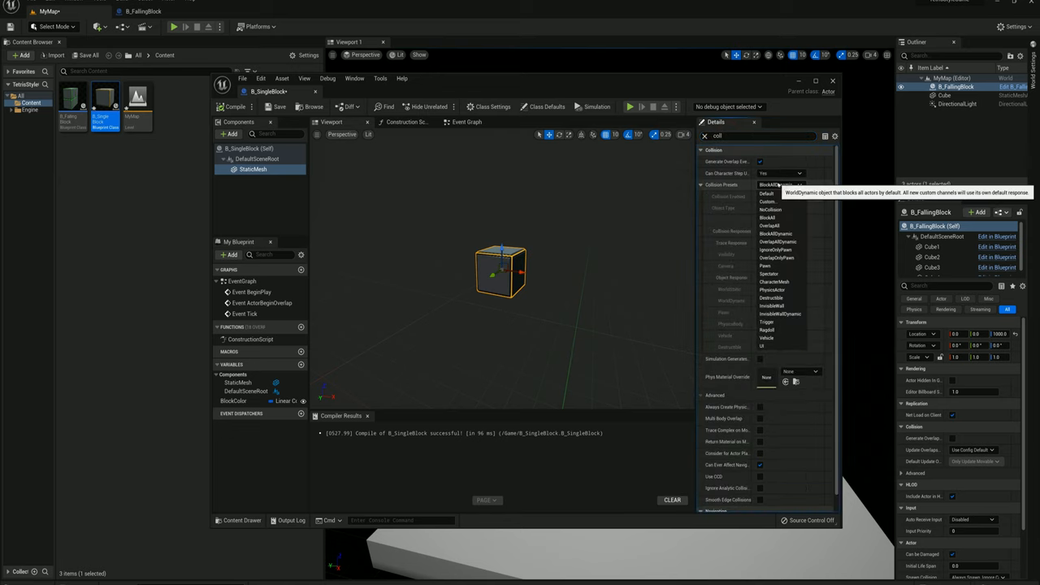
left_click(768, 218)
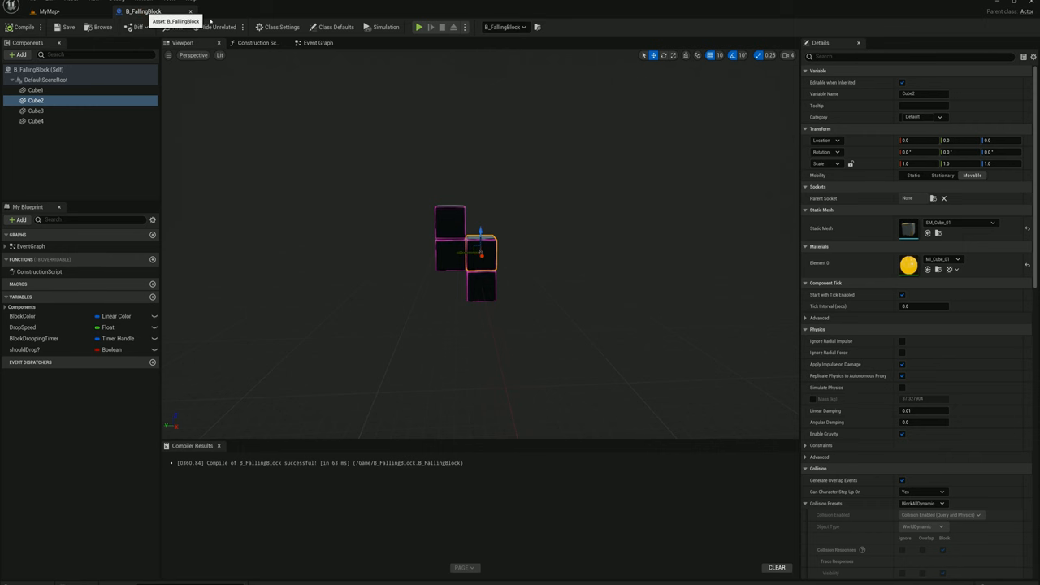
- Add Default Scene Root, Get Children Components and a For Each Loop after the landing branch
left_click(317, 42)
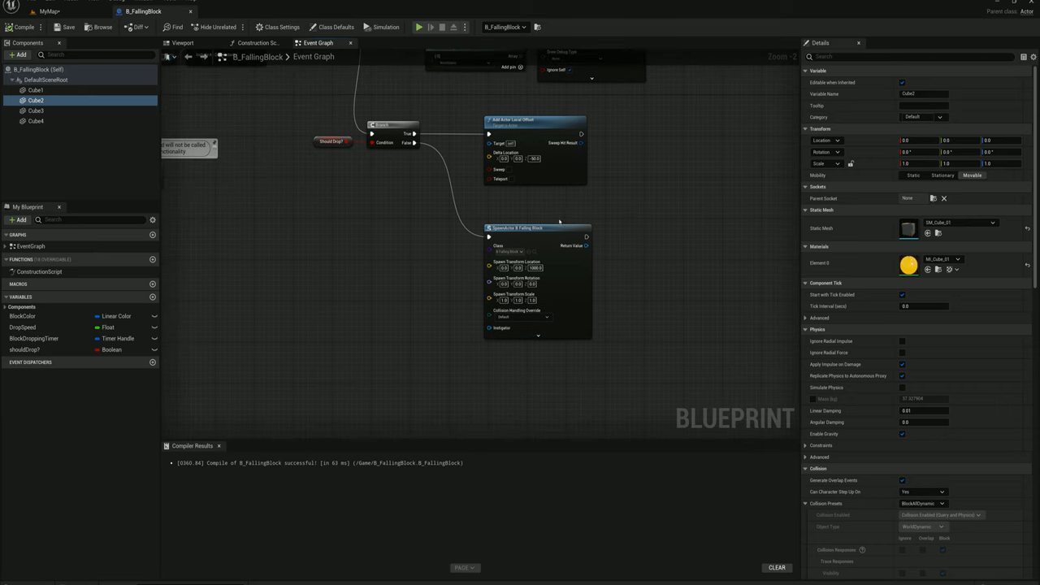
left_click_drag(536, 228, 620, 289)
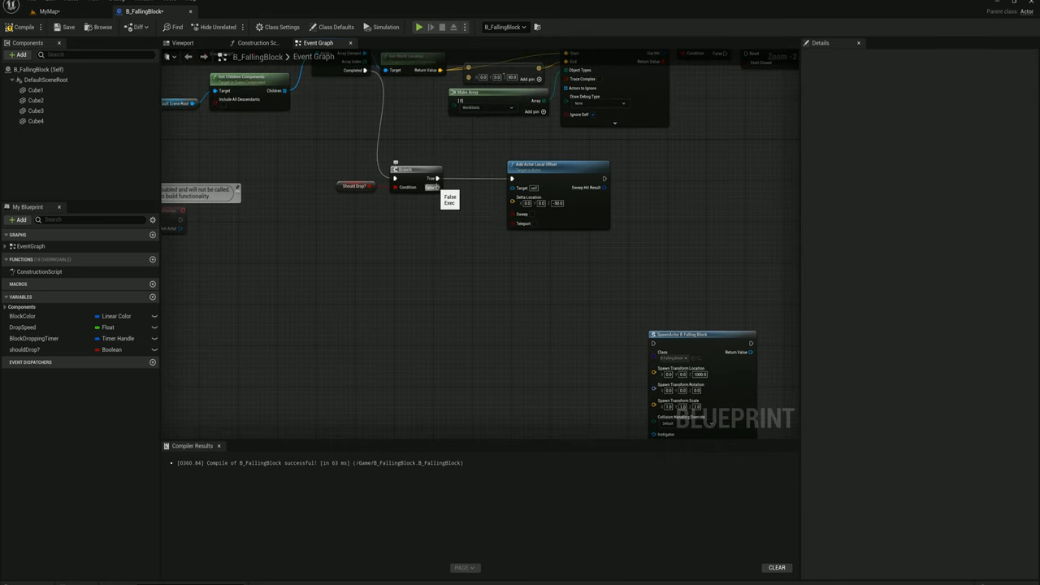
left_click(46, 80)
type("get child")
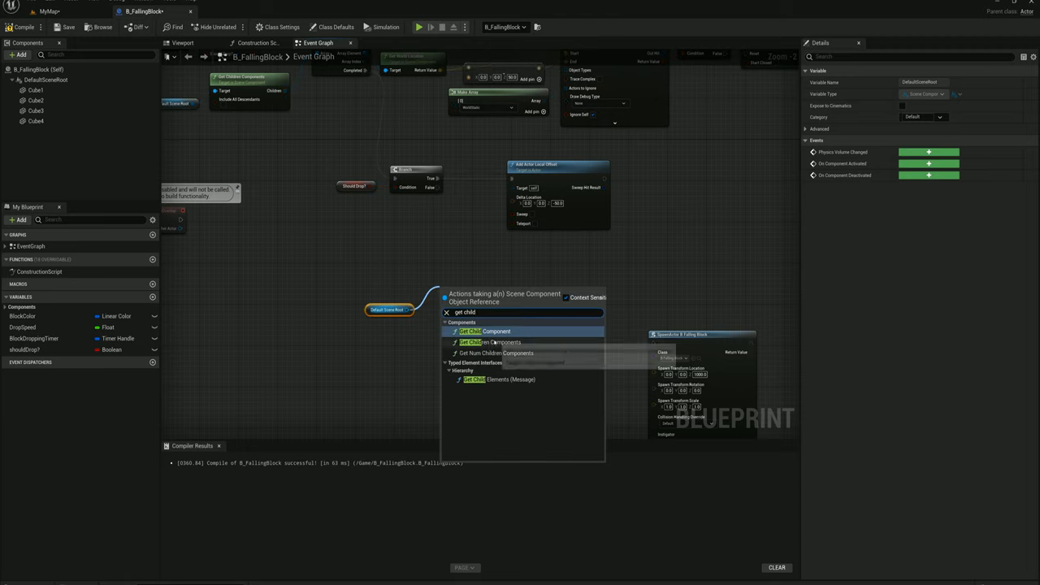
left_click(491, 331)
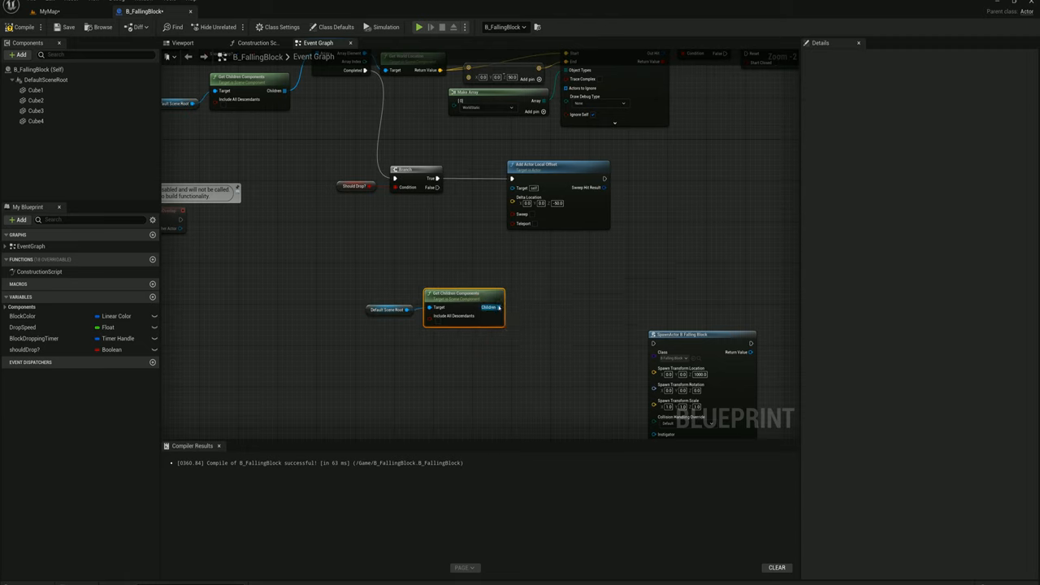
left_click_drag(498, 307, 533, 296)
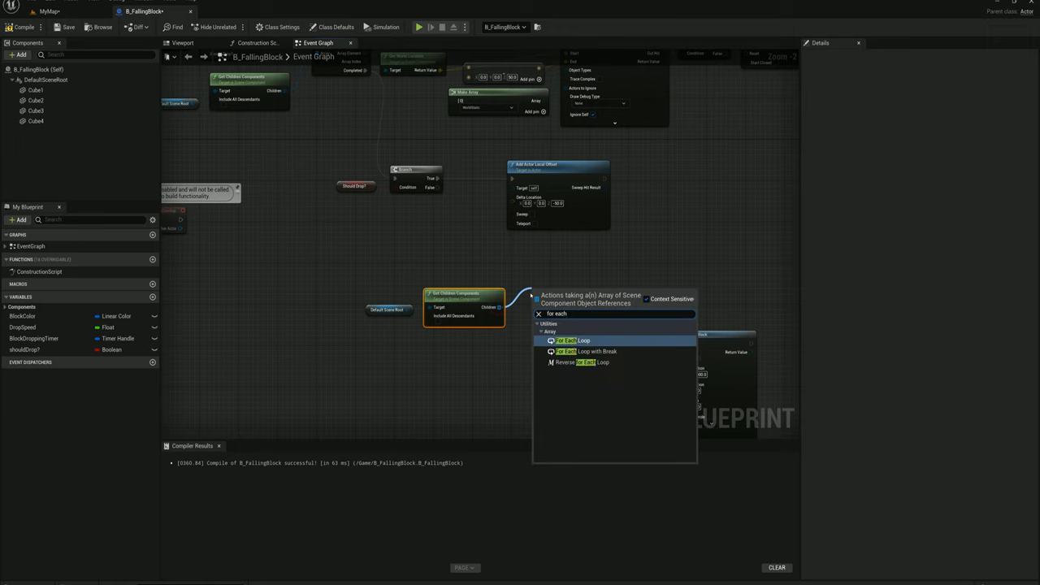
left_click(573, 341)
type("spawn acto")
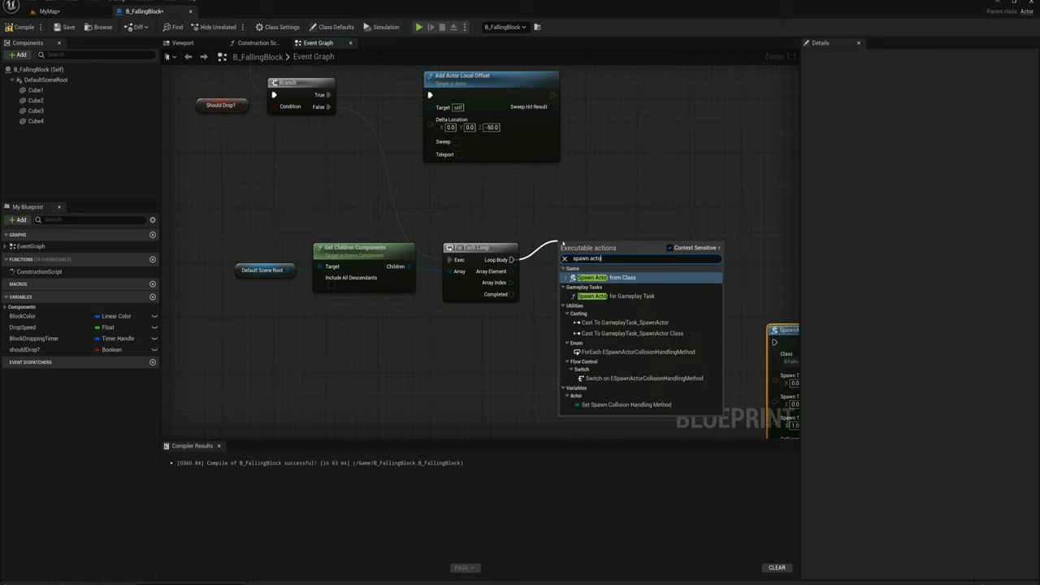
- Add a SpawnActor node in the Loop Body with Class set to B_SingleBlock
left_click(591, 276)
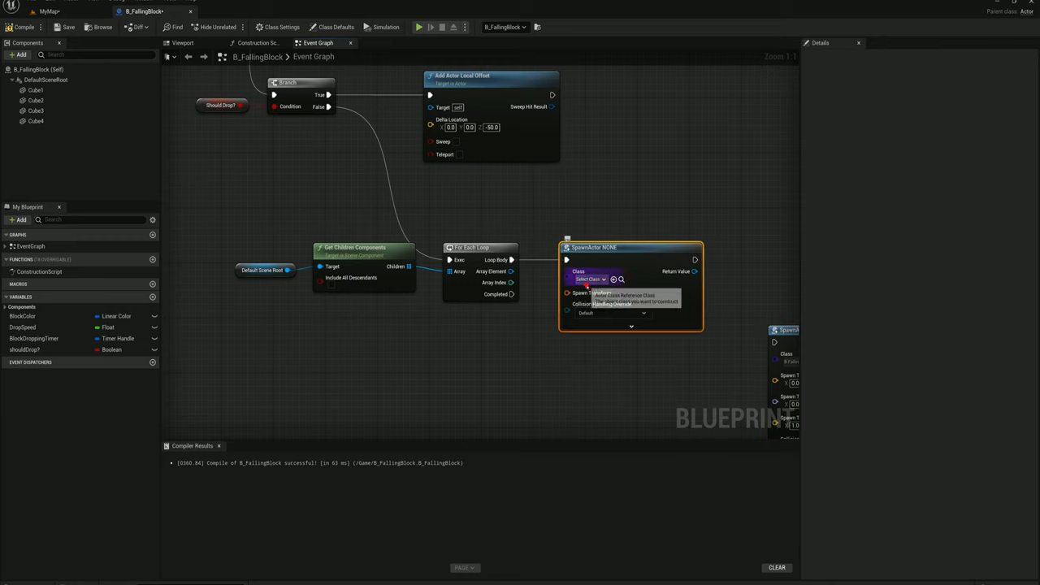
left_click(589, 280)
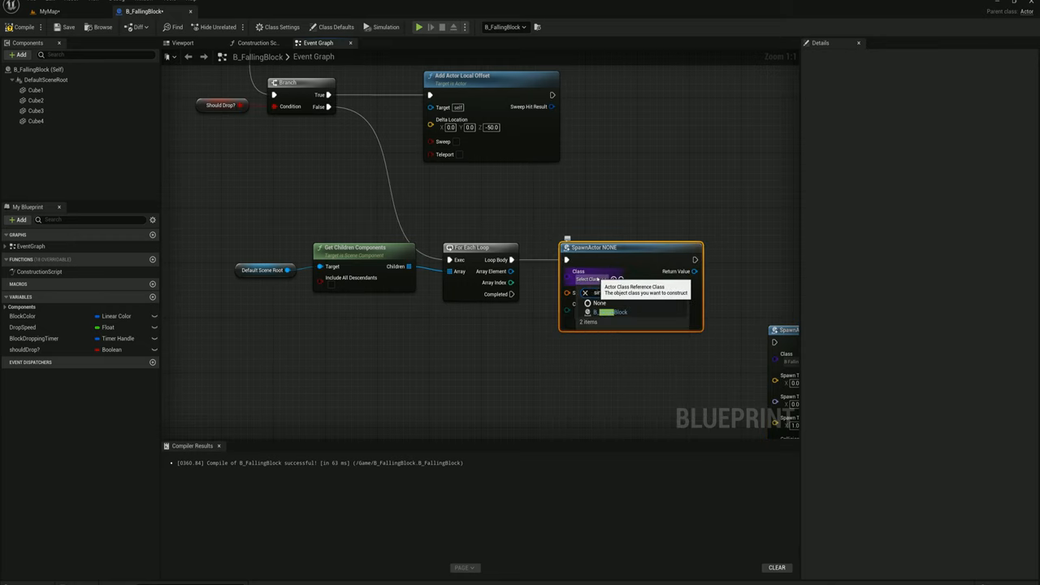
left_click(618, 313)
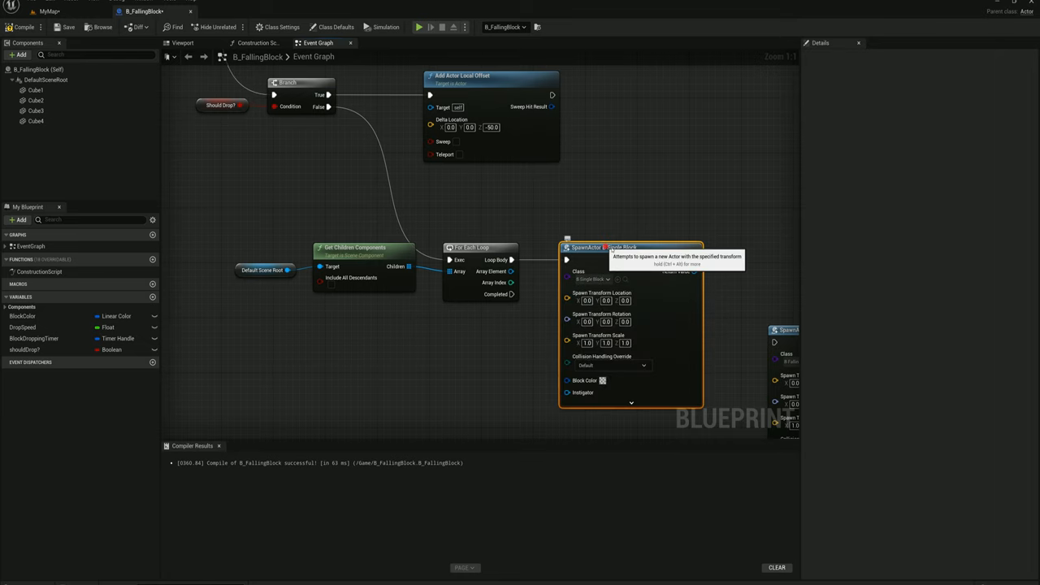
left_click_drag(630, 247, 702, 247)
type("get worl dloc")
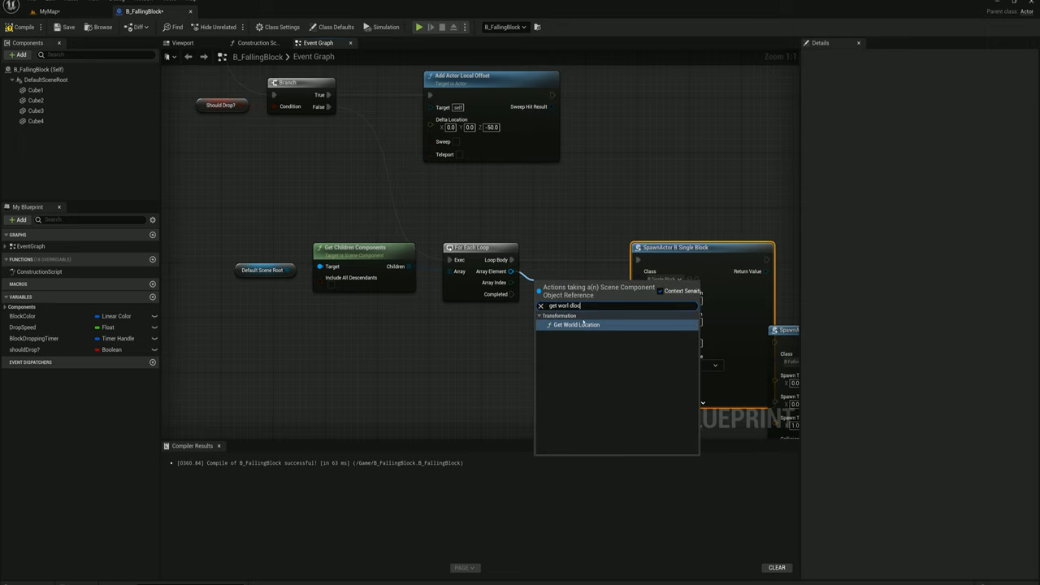
- Wire each child's world location to Spawn Location and the BlockColor variable to Block Color
left_click(575, 325)
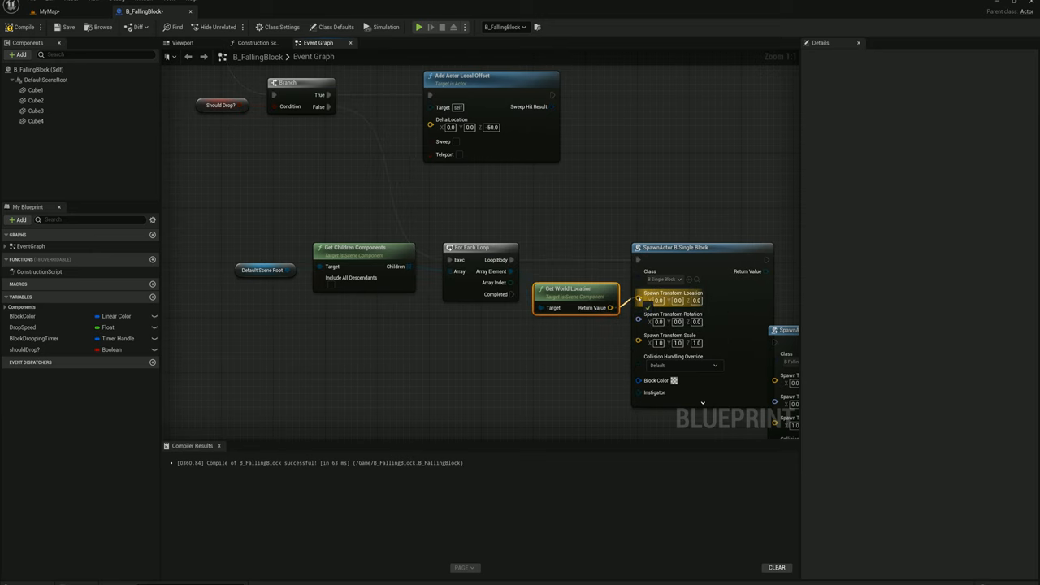
scroll("down", 3)
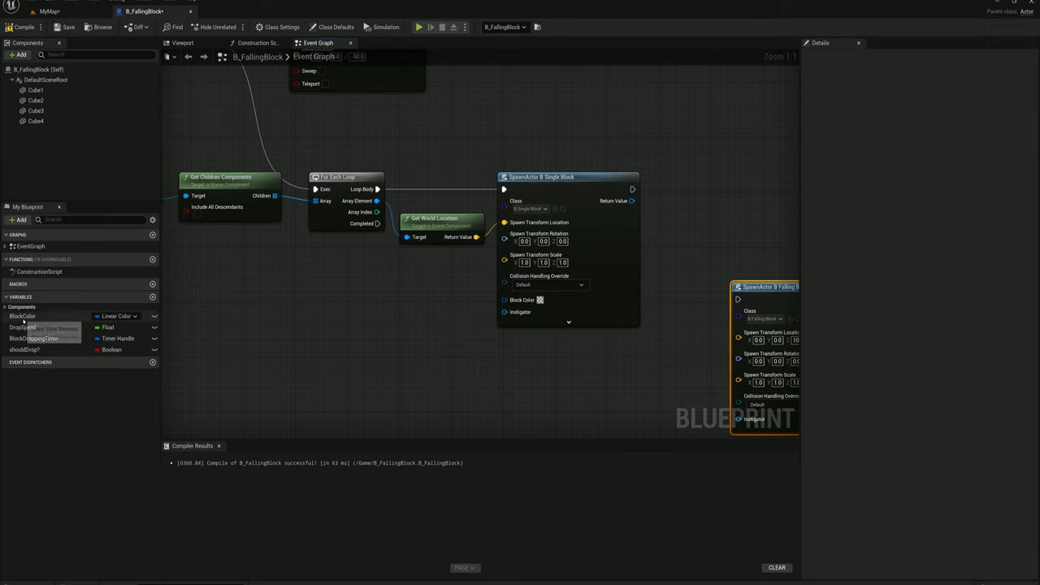
left_click_drag(23, 315, 419, 302)
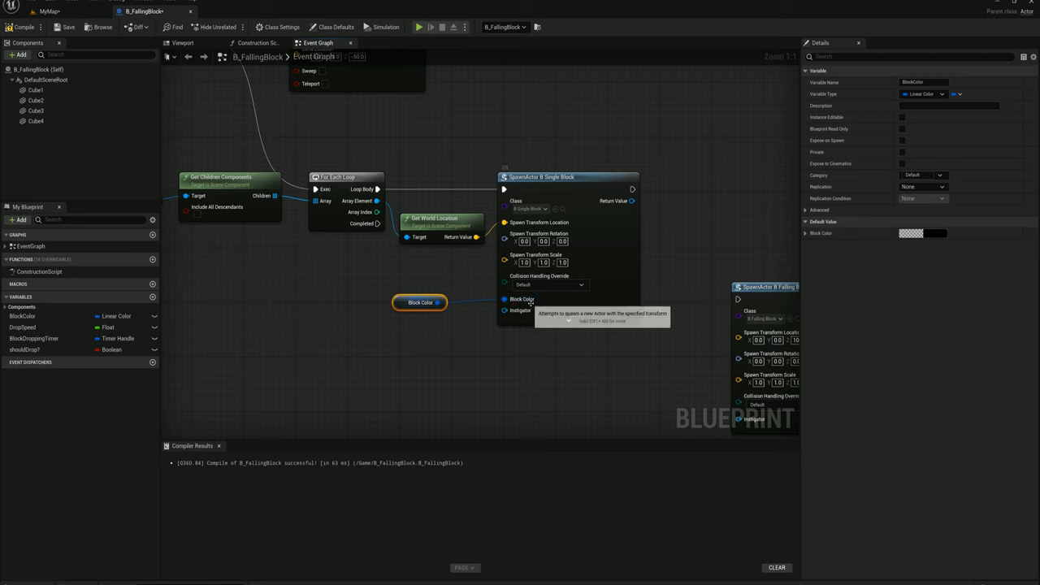
left_click_drag(419, 302, 445, 296)
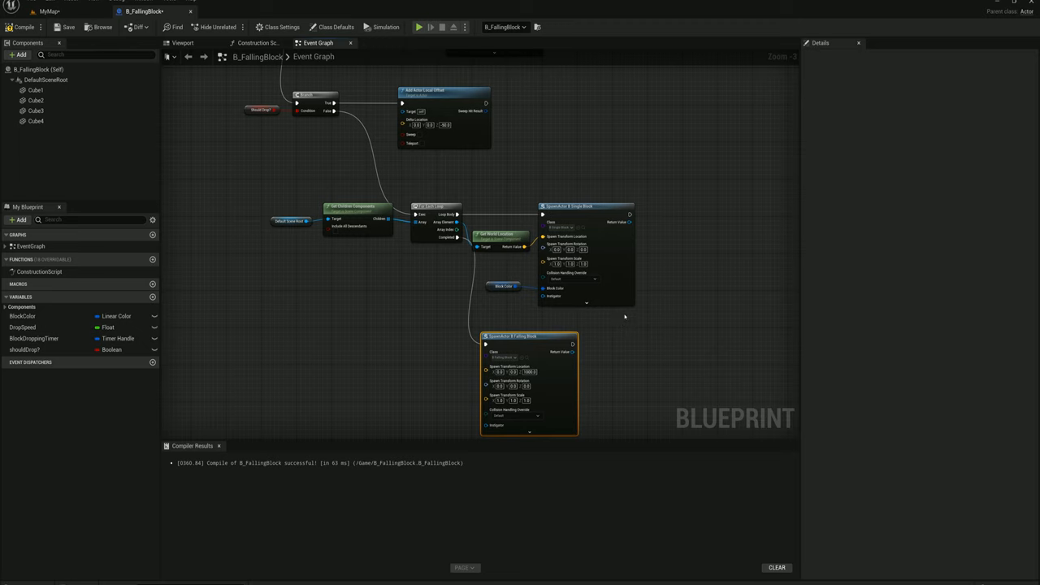
mouse_move(628, 330)
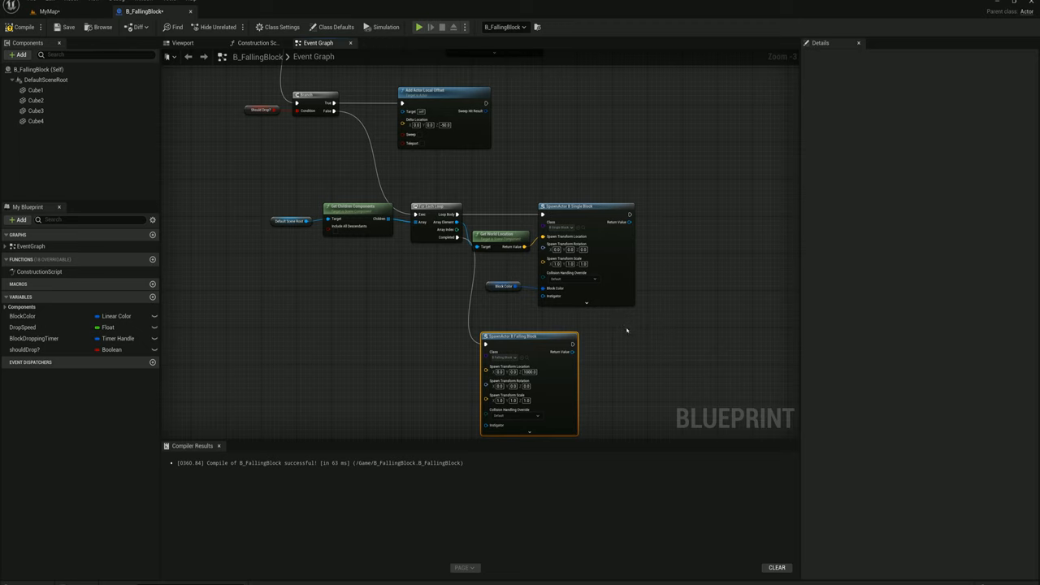
mouse_move(600, 225)
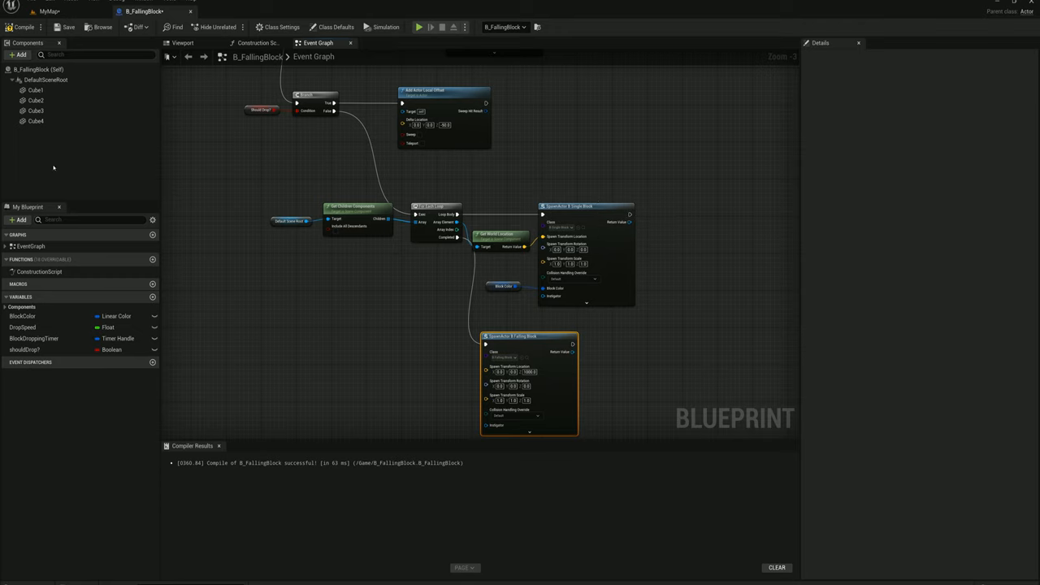
mouse_move(393, 269)
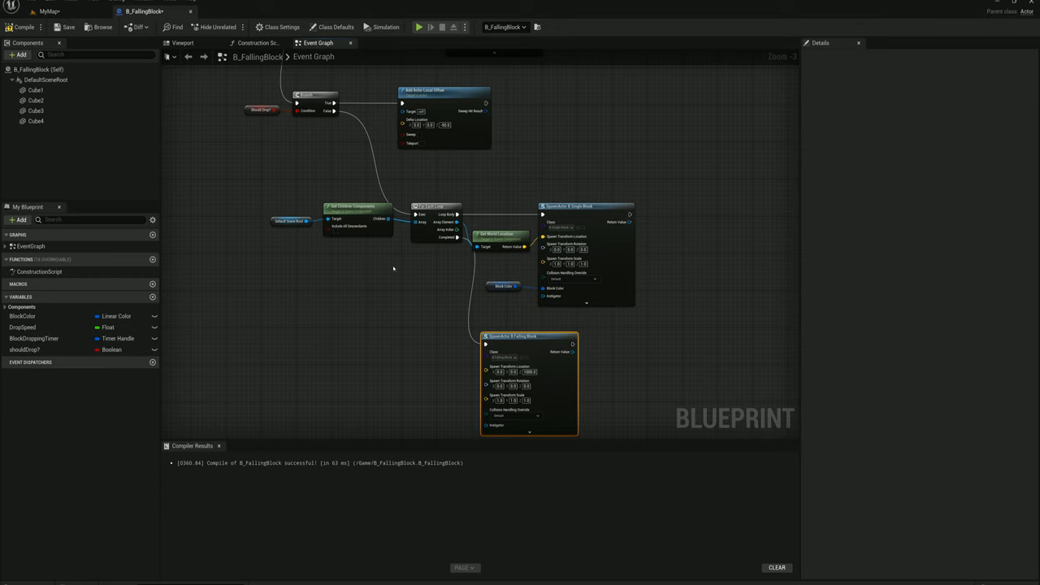
- Add a Destroy Actor node after the new B_FallingBlock spawn
scroll("up", 3)
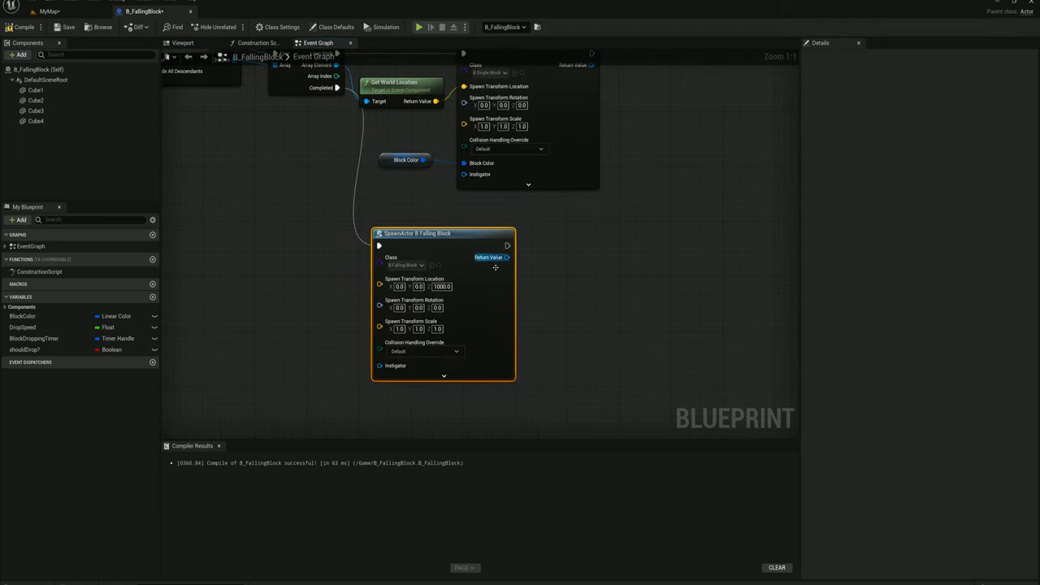
left_click_drag(507, 246, 605, 250)
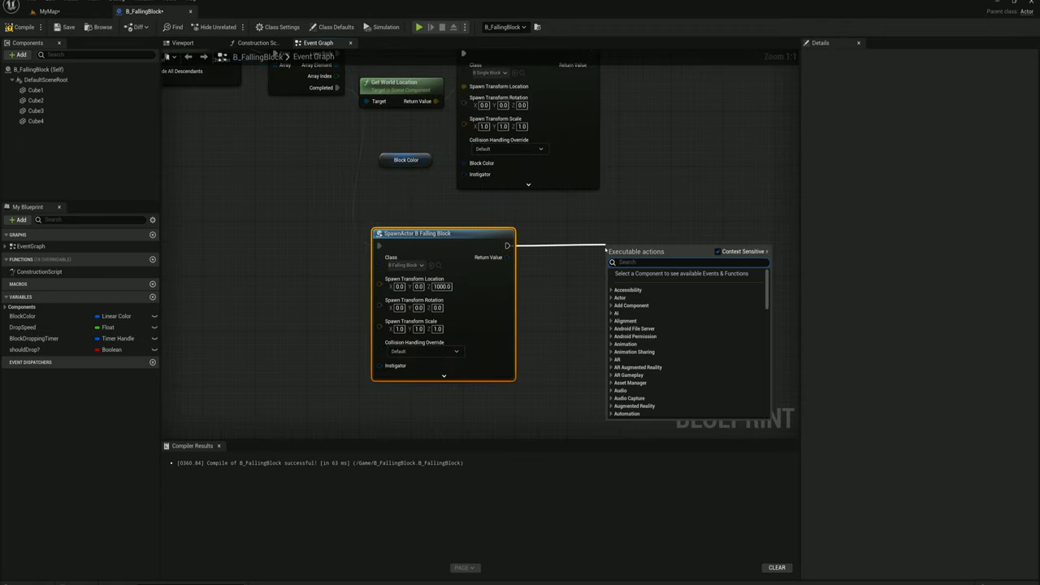
left_click(656, 283)
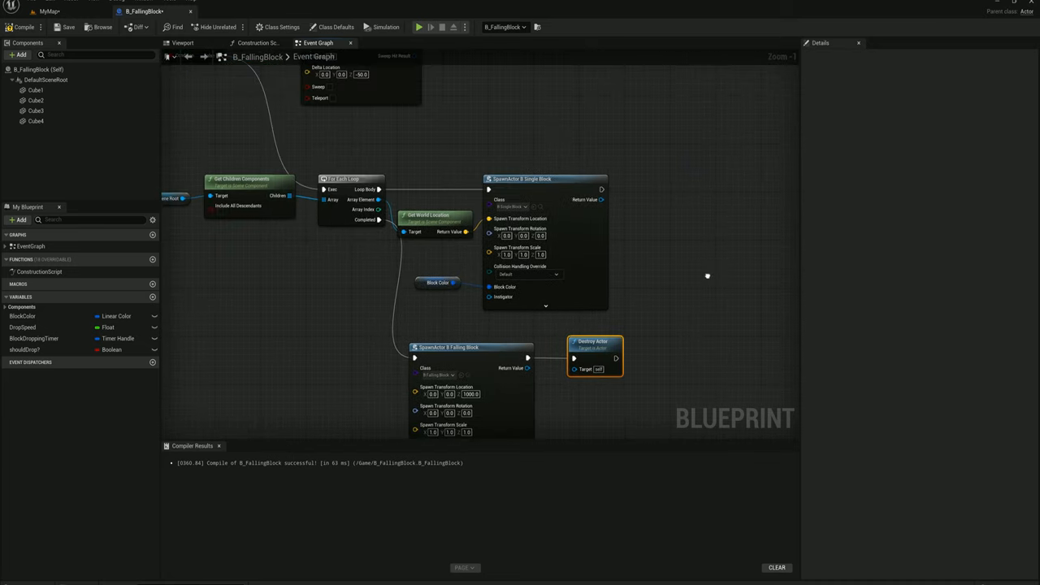
scroll("down", 3)
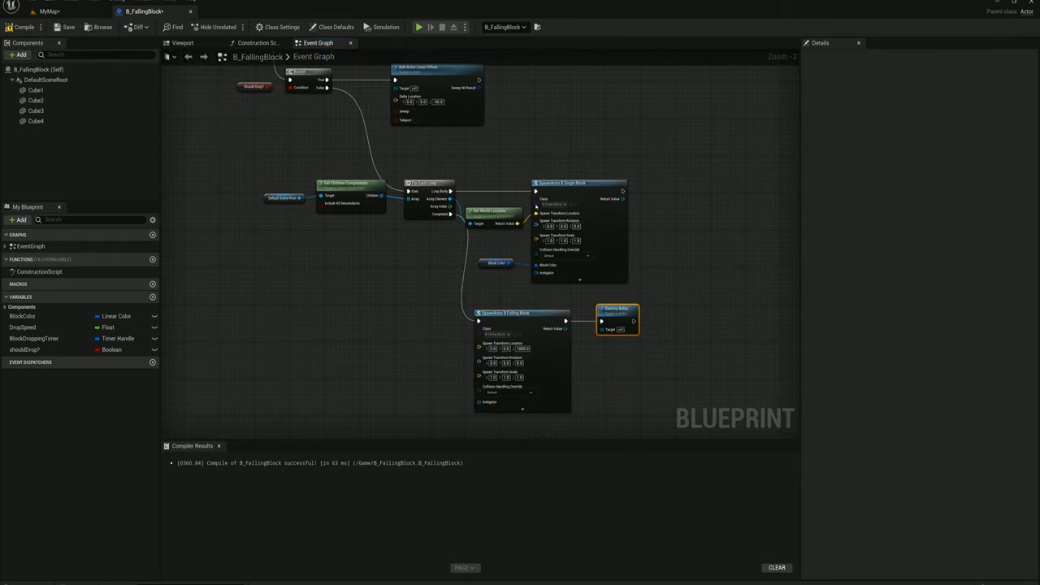
mouse_move(561, 182)
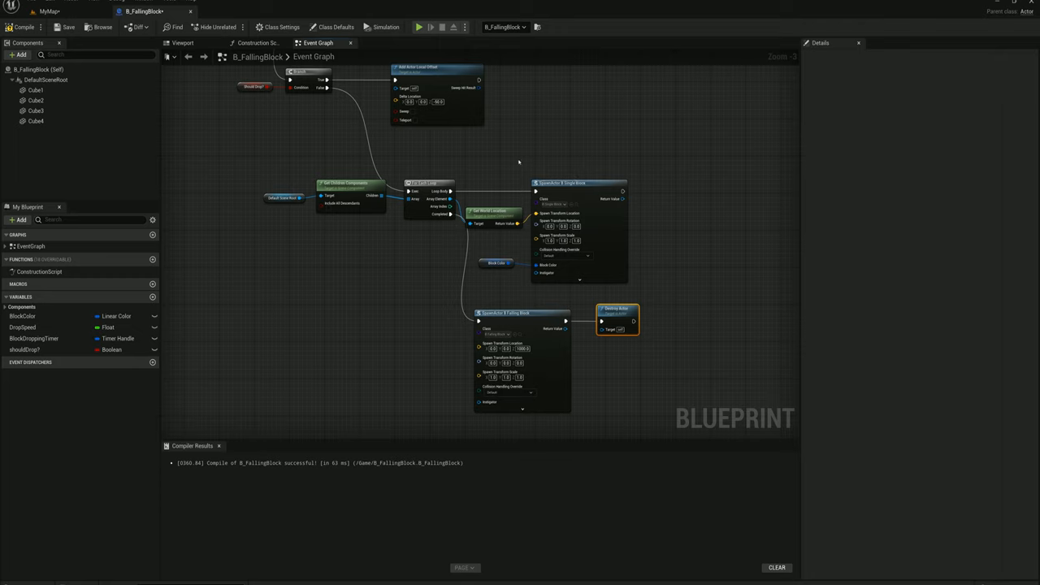
- Return to MyMap and play the game in the editor
left_click(21, 26)
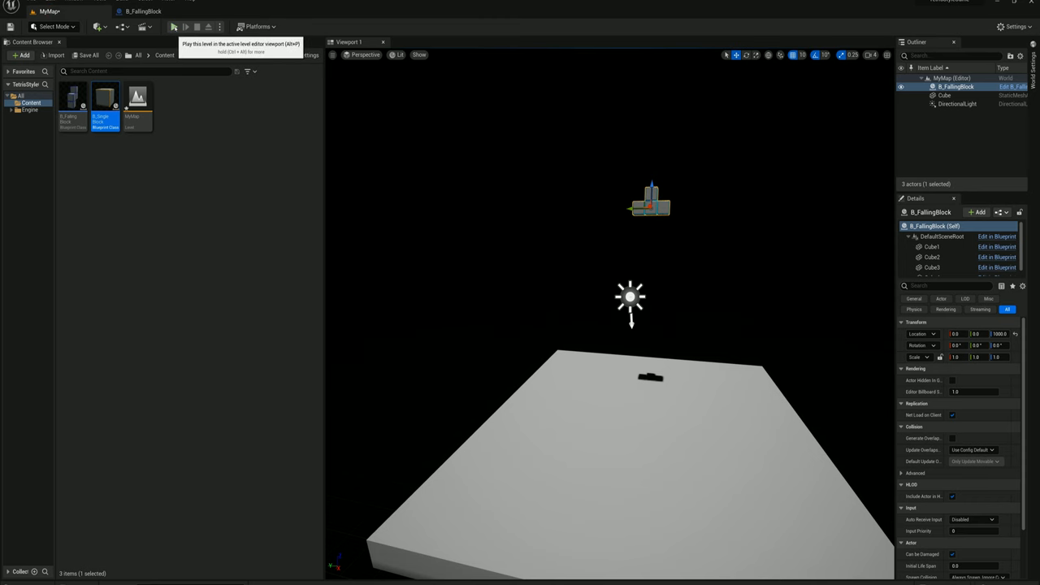
left_click(173, 26)
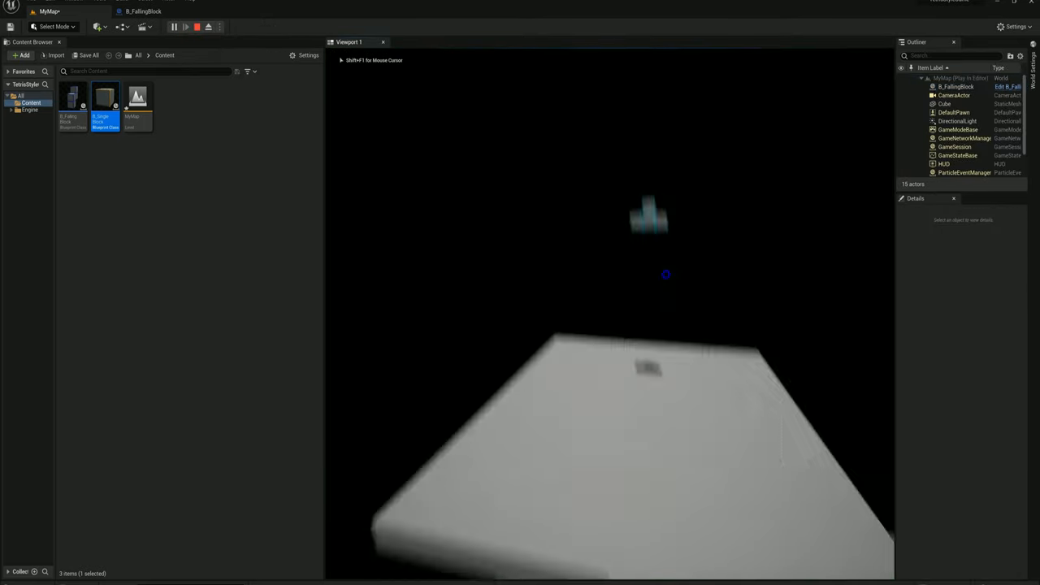